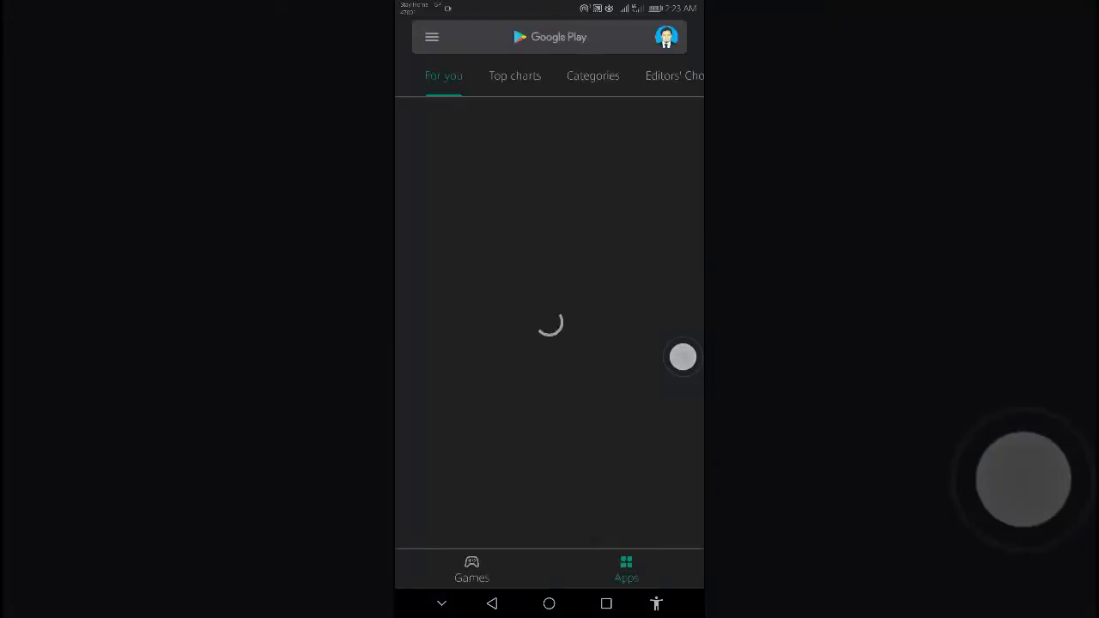
- Search Play Store for 'filmo' and bring up the FilmoraGo - Free Video Editor listing
left_click(558, 36)
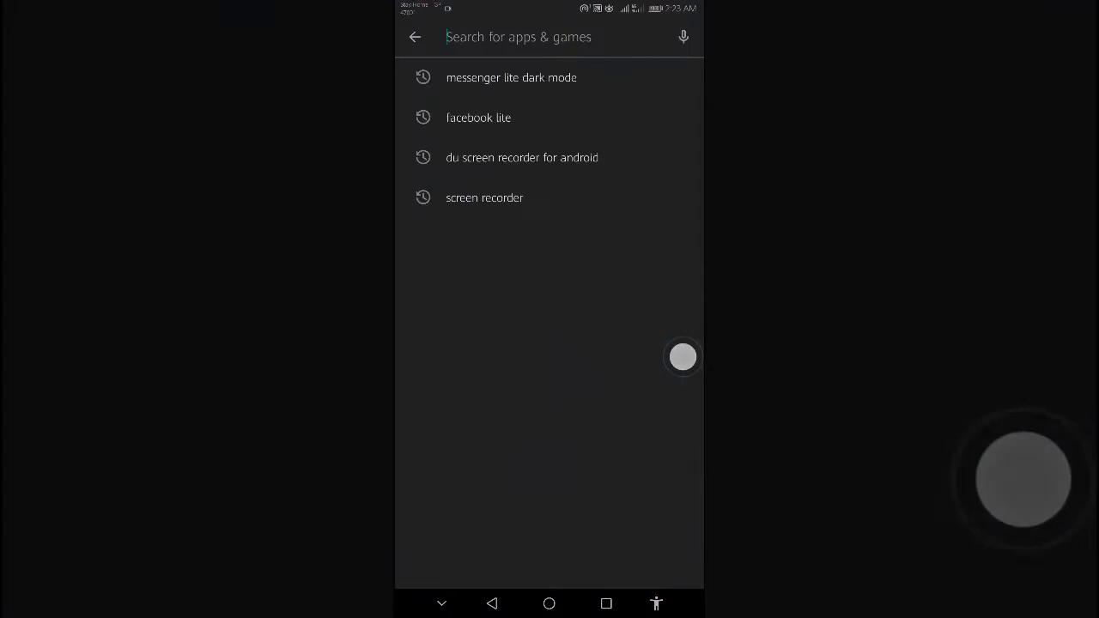
type("f")
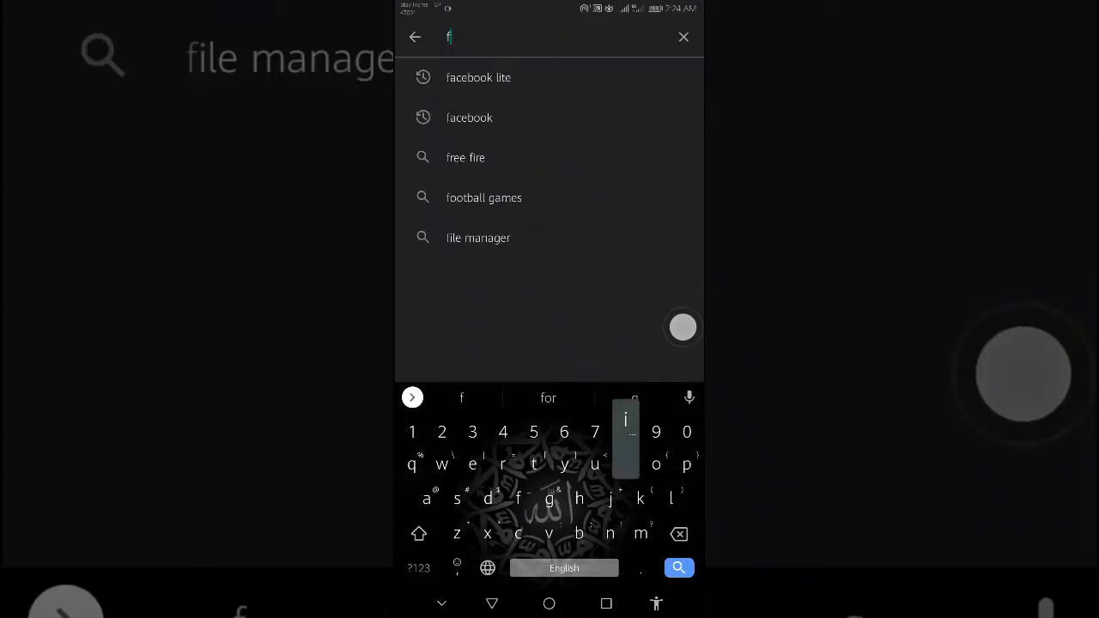
type("ilmo")
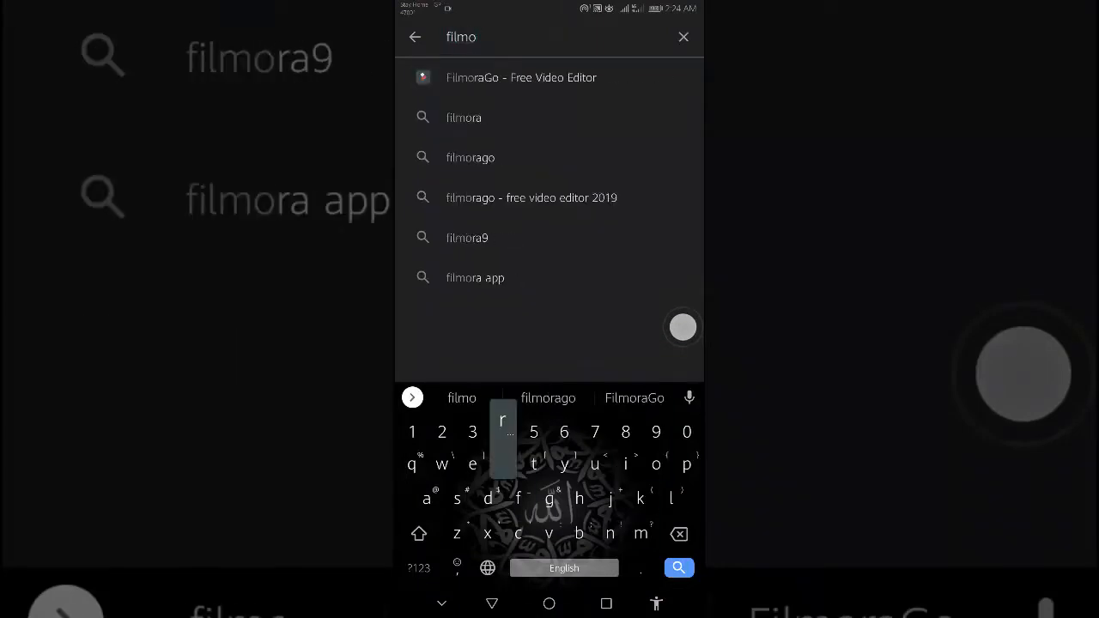
left_click(634, 397)
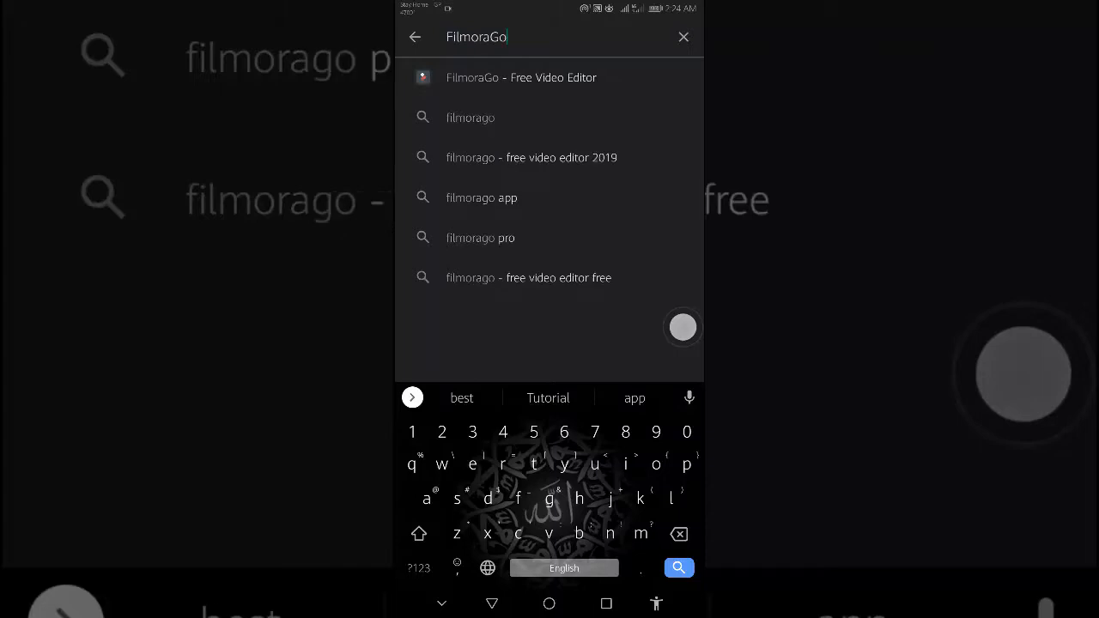
left_click(521, 77)
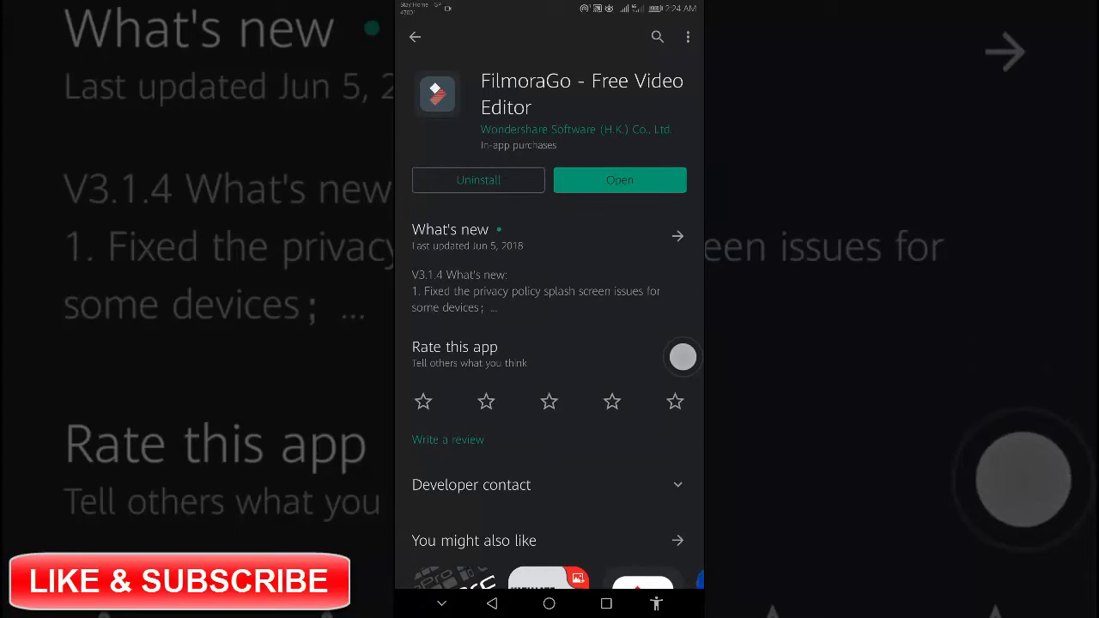
- Launch the installed FilmoraGo app from its store page
left_click(618, 180)
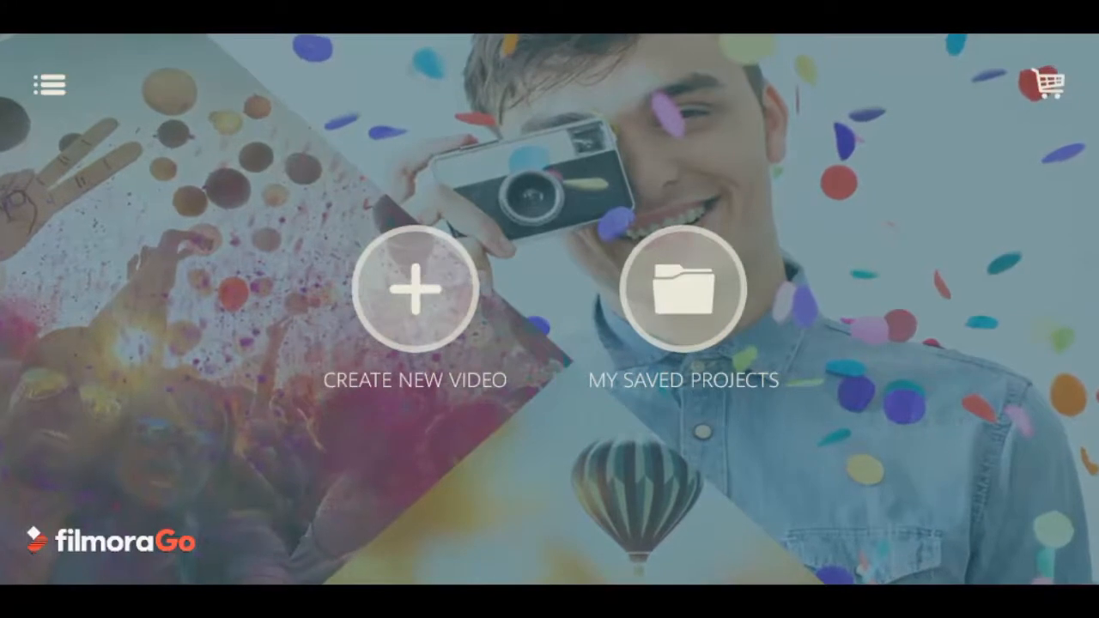
- Start a new video project and browse a photo album for slideshow media
left_click(421, 288)
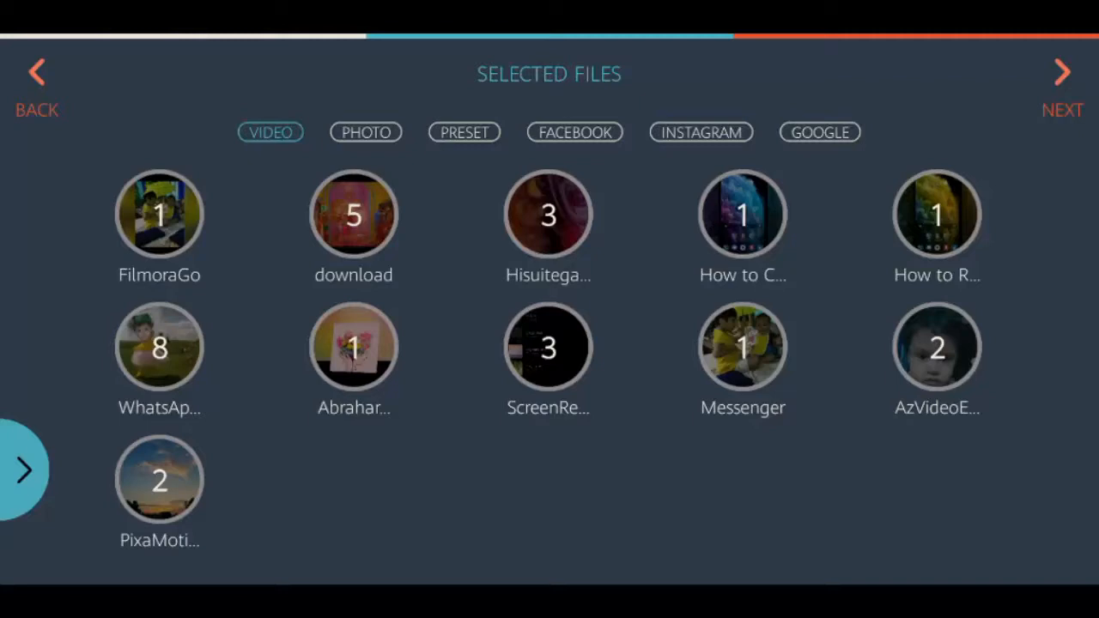
left_click(365, 132)
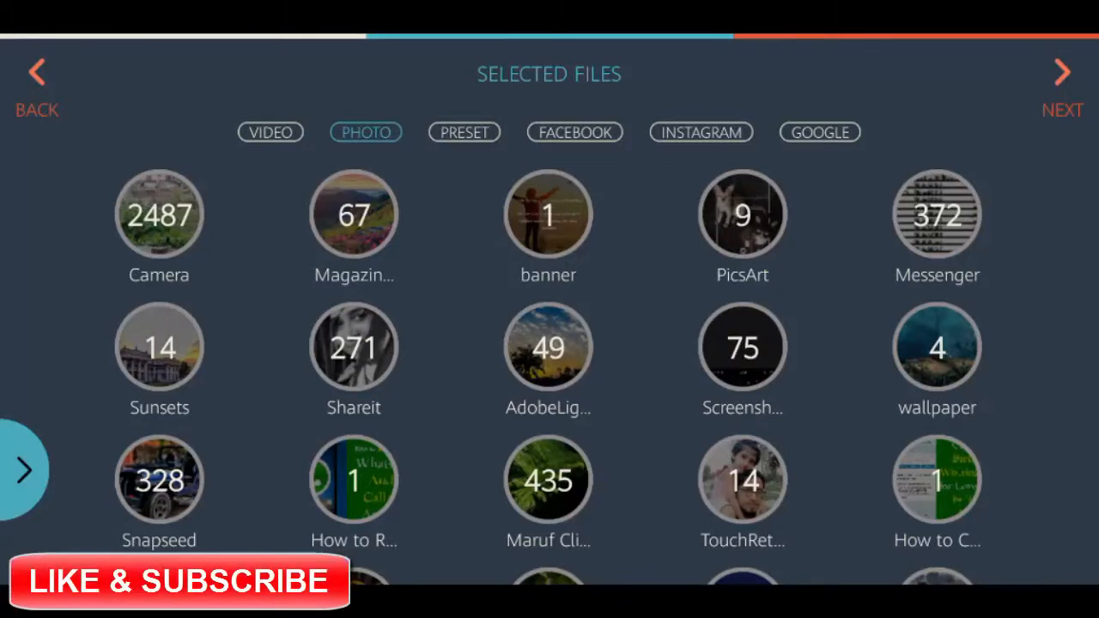
left_click(159, 347)
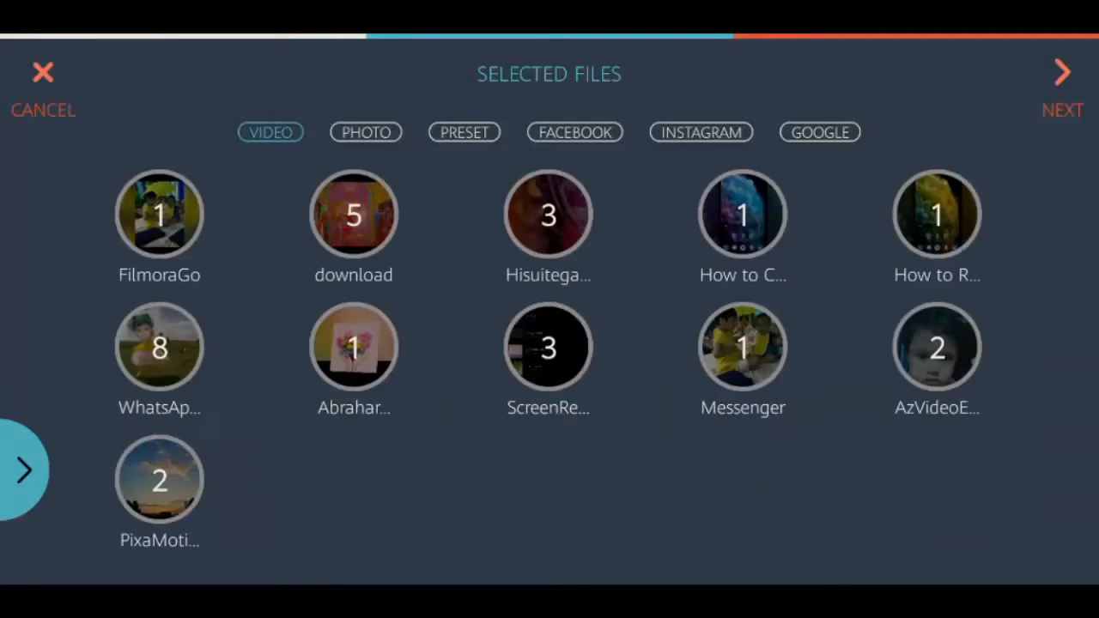
- Load the selected files into the editor as a 01:10 slideshow
left_click(1061, 72)
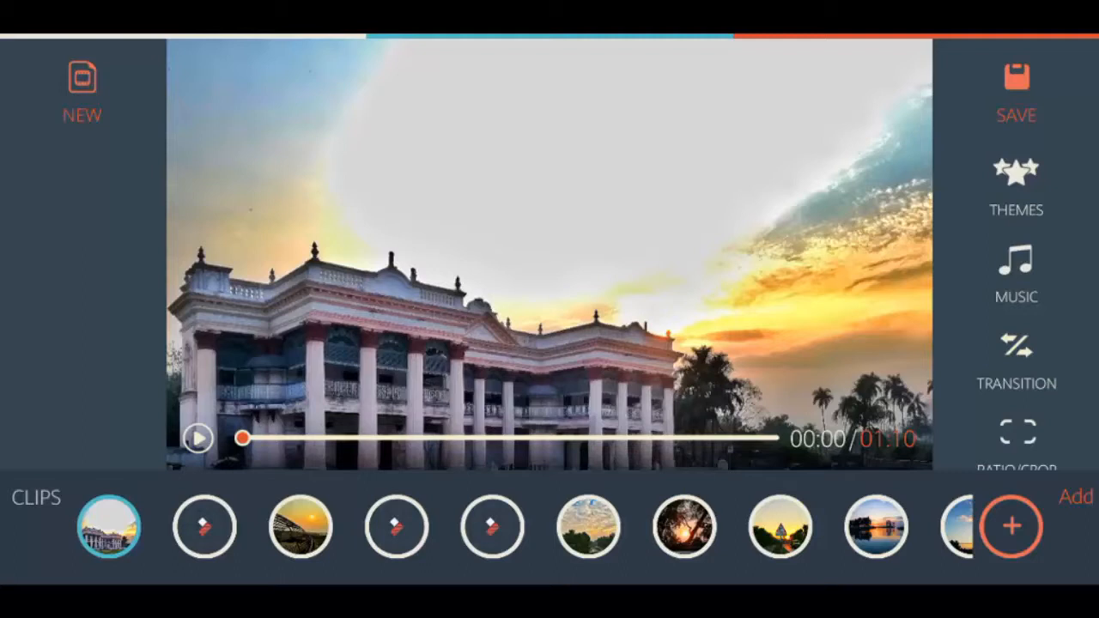
- Scroll the right toolbar down to reach the Ratio/Crop options
scroll("down", 3)
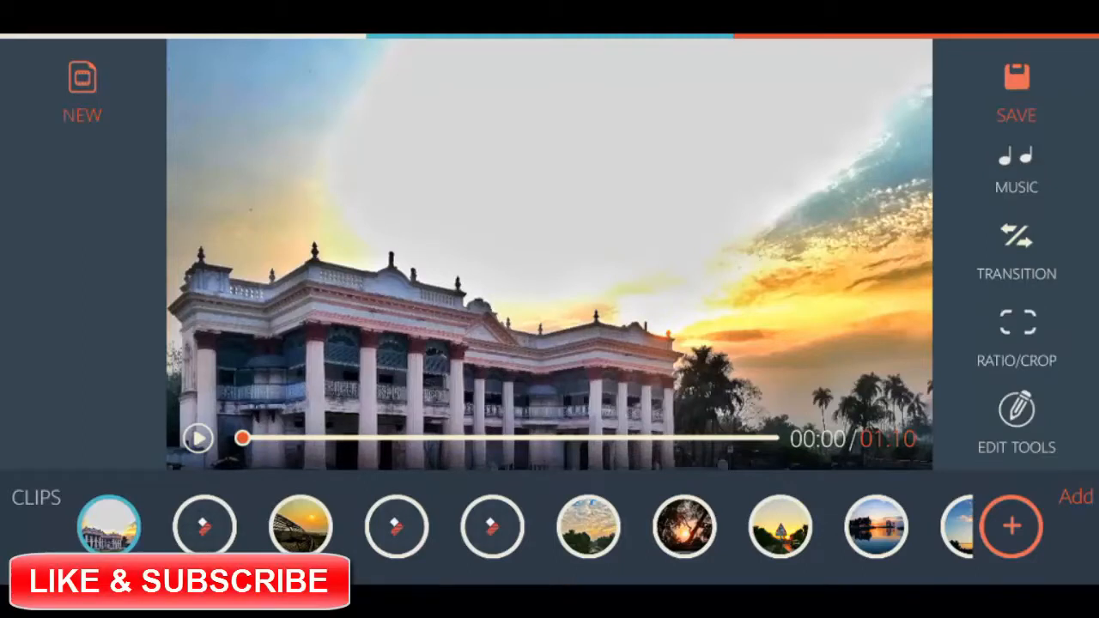
scroll("down", 3)
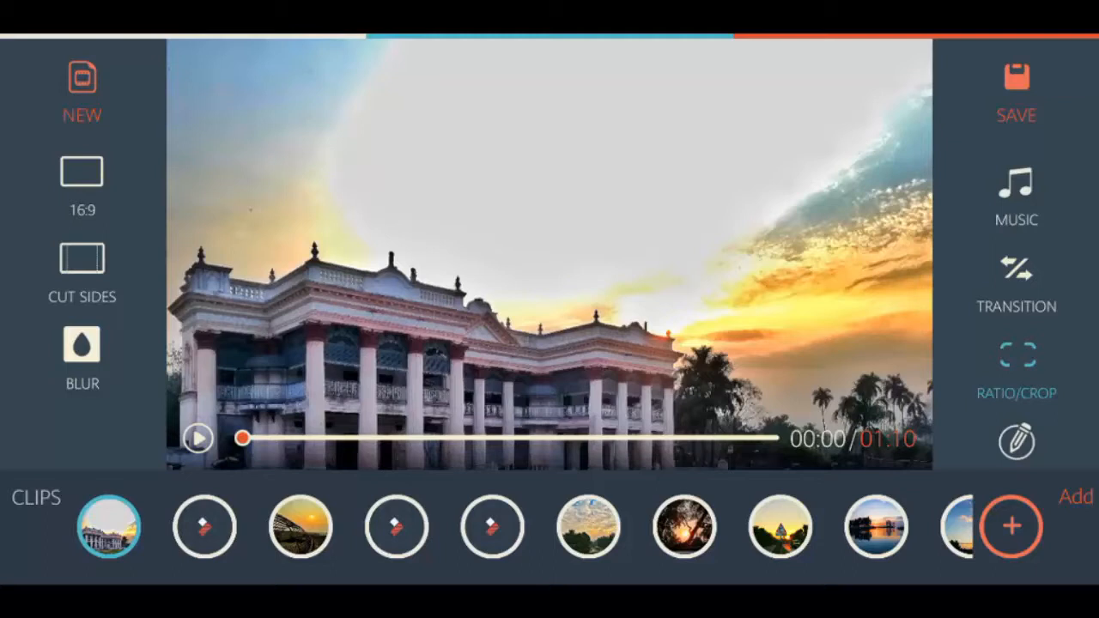
left_click(80, 170)
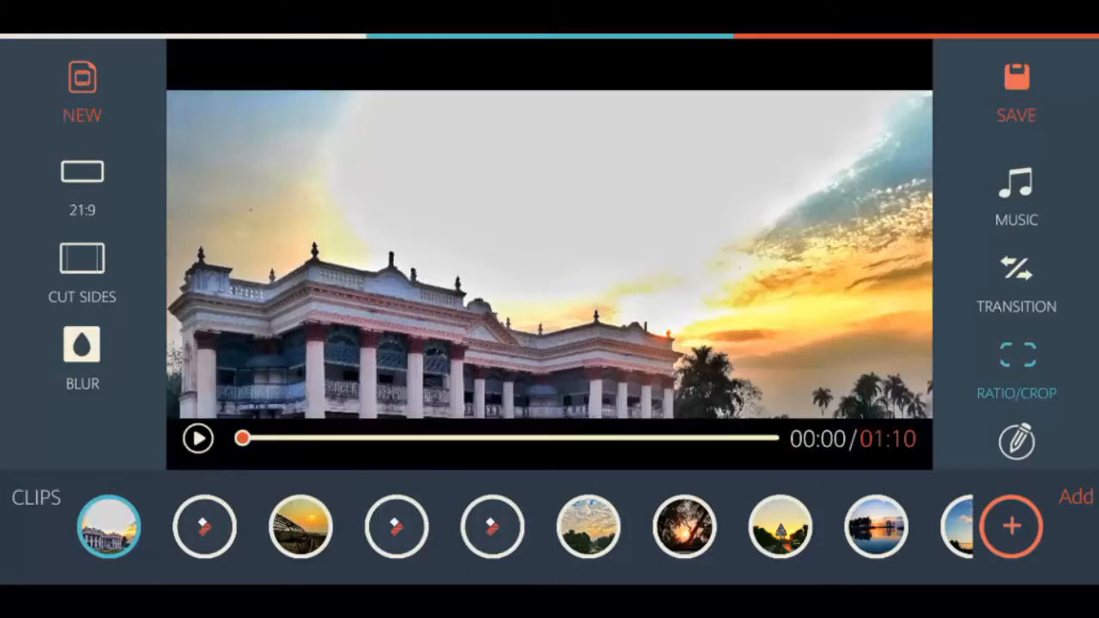
left_click(81, 171)
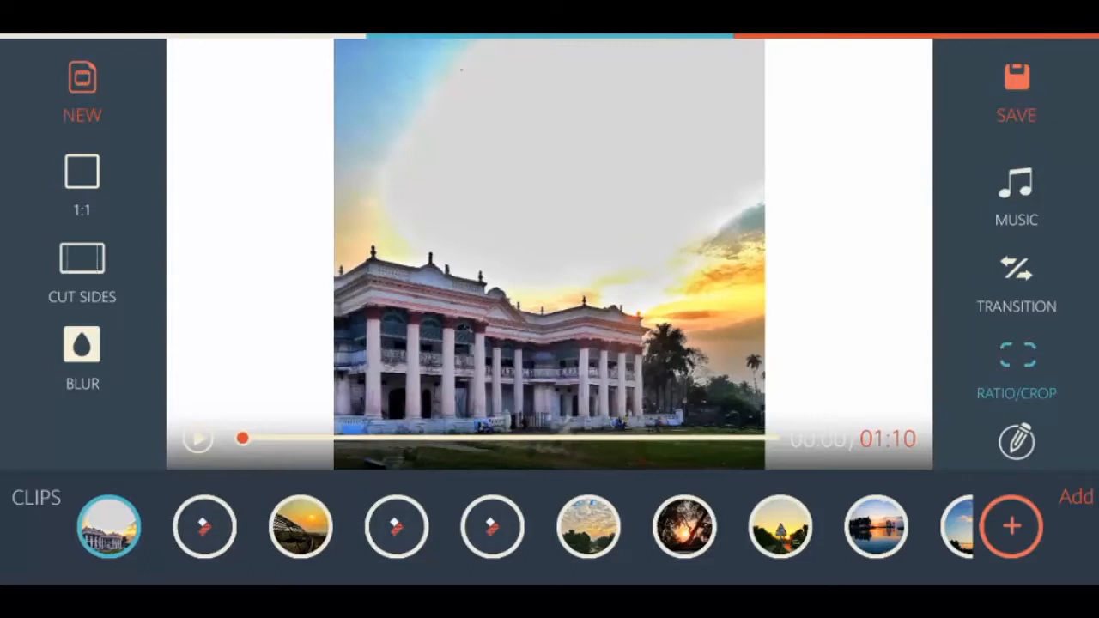
left_click(82, 171)
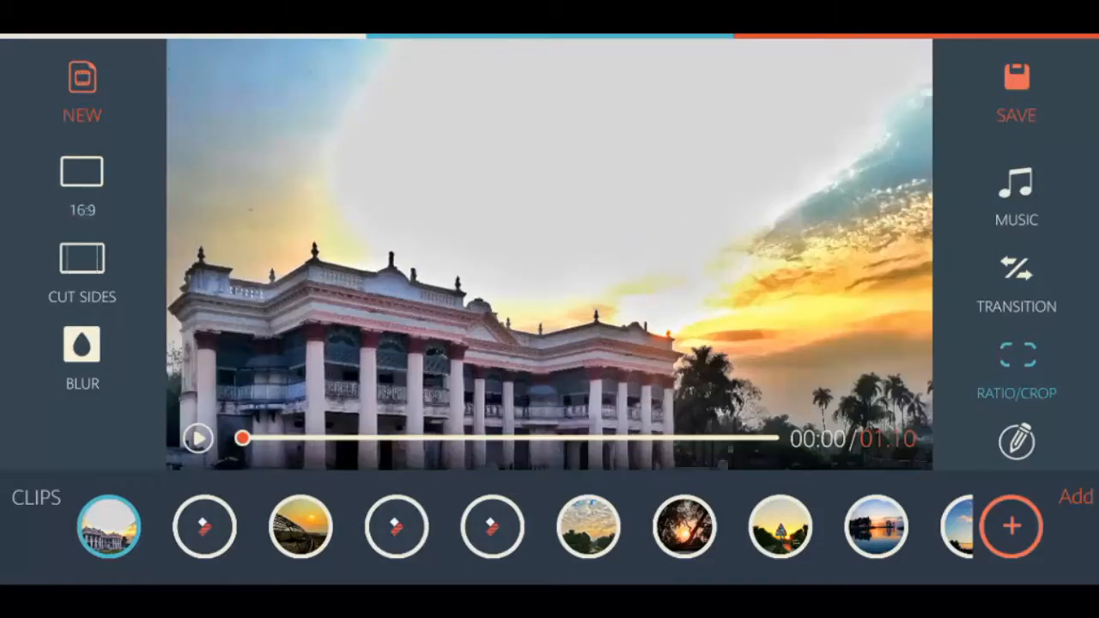
left_click(82, 171)
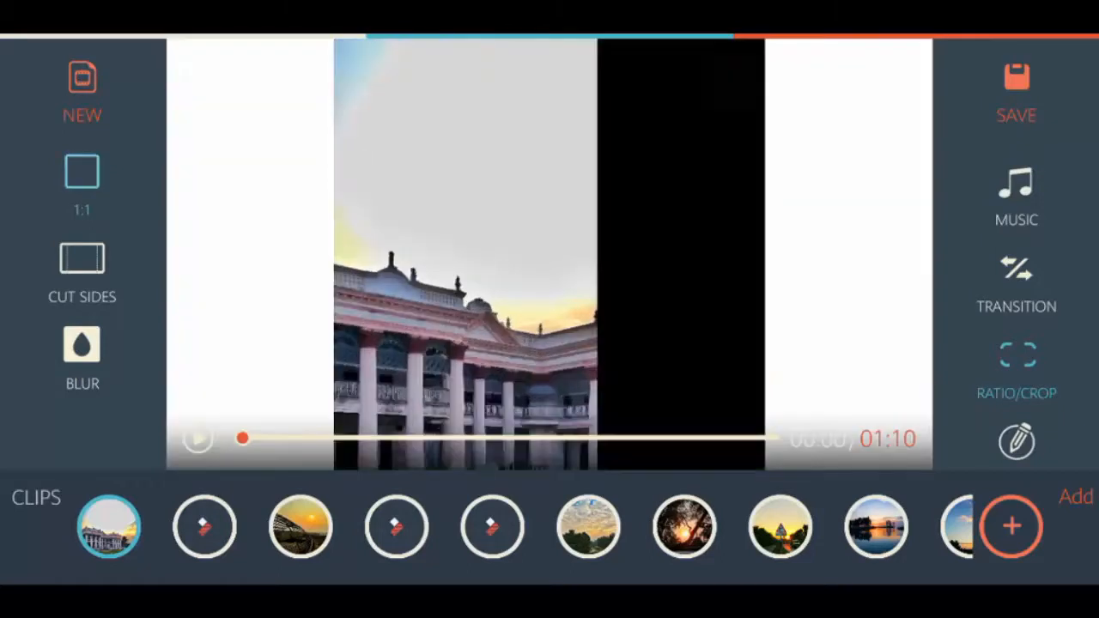
left_click(82, 172)
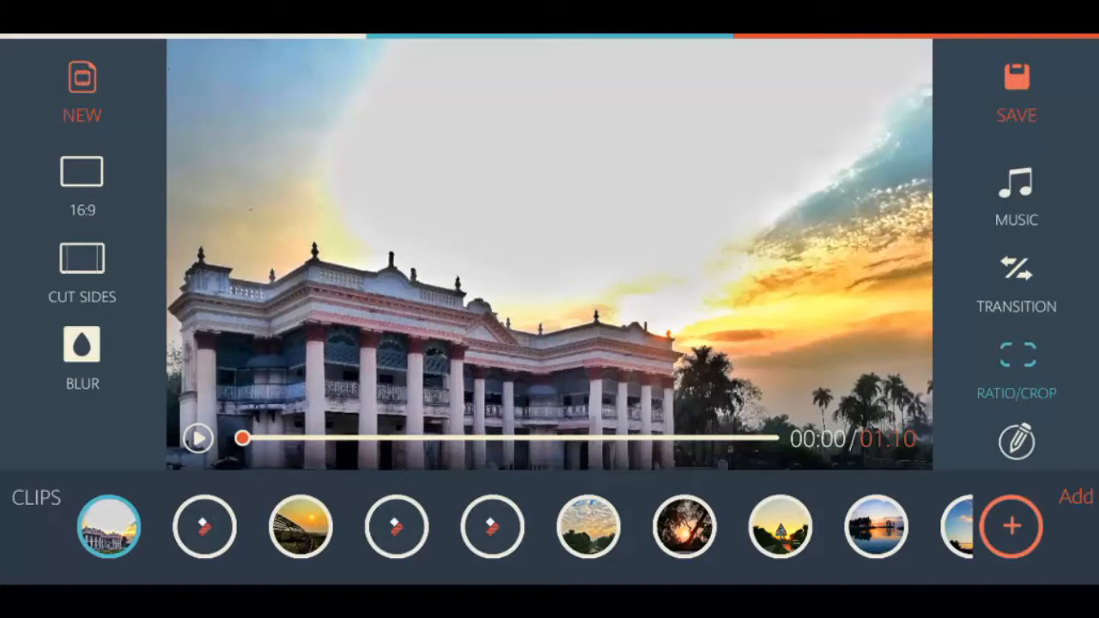
left_click(81, 257)
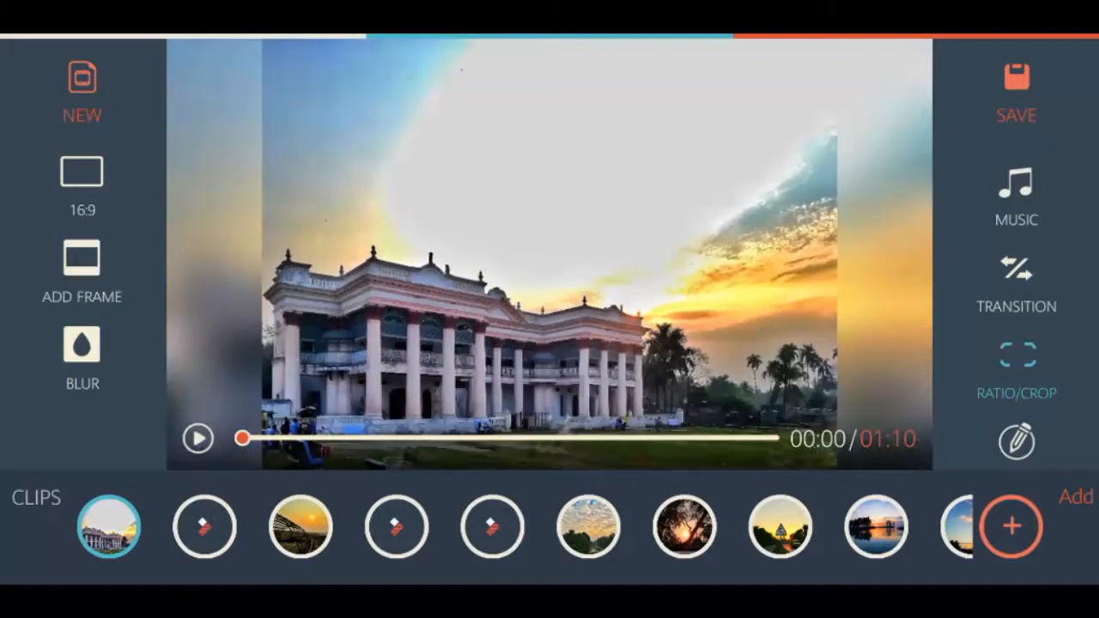
left_click(81, 257)
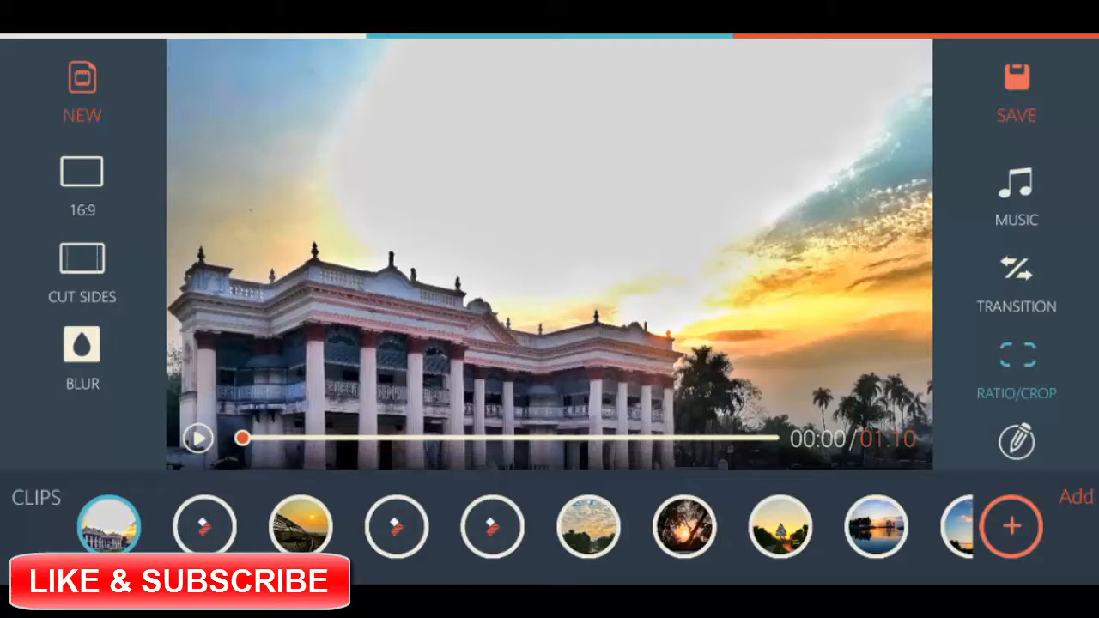
left_click(81, 348)
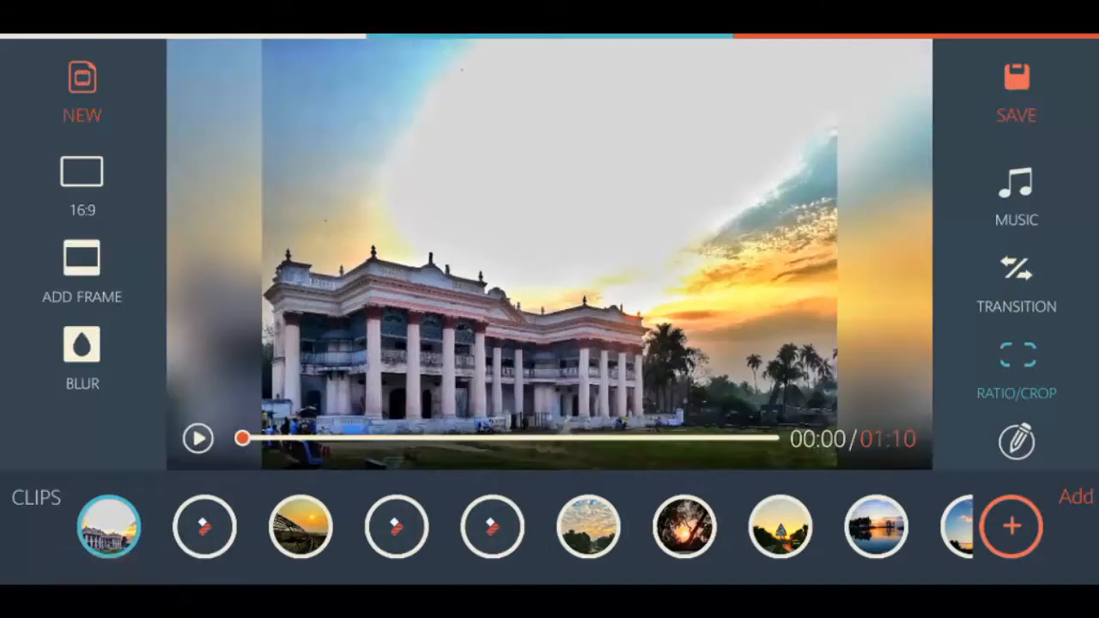
left_click(82, 266)
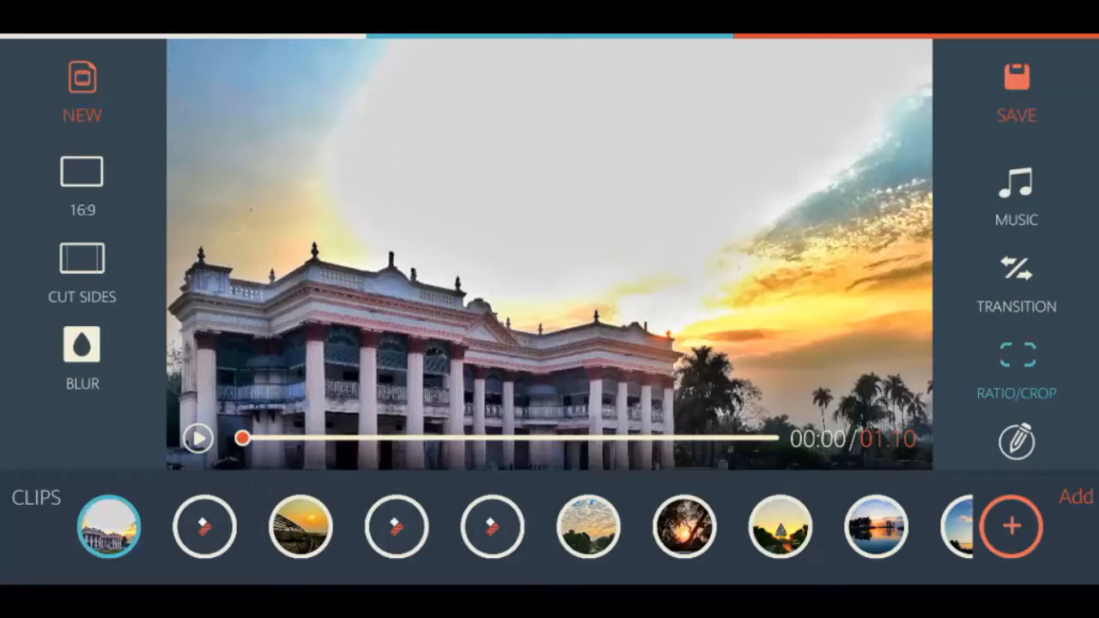
- Scroll the toolbar to reach Edit Tools for the first of 14 clips
scroll("left", 3)
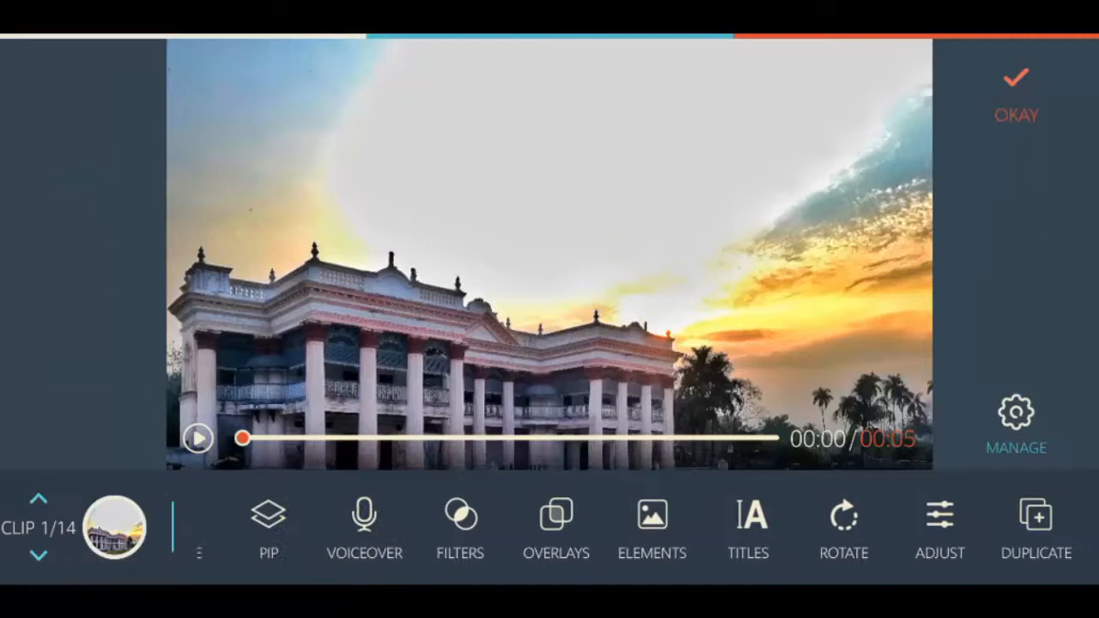
- Reopen the Selected Files picker to change the slideshow's media
scroll("left", 3)
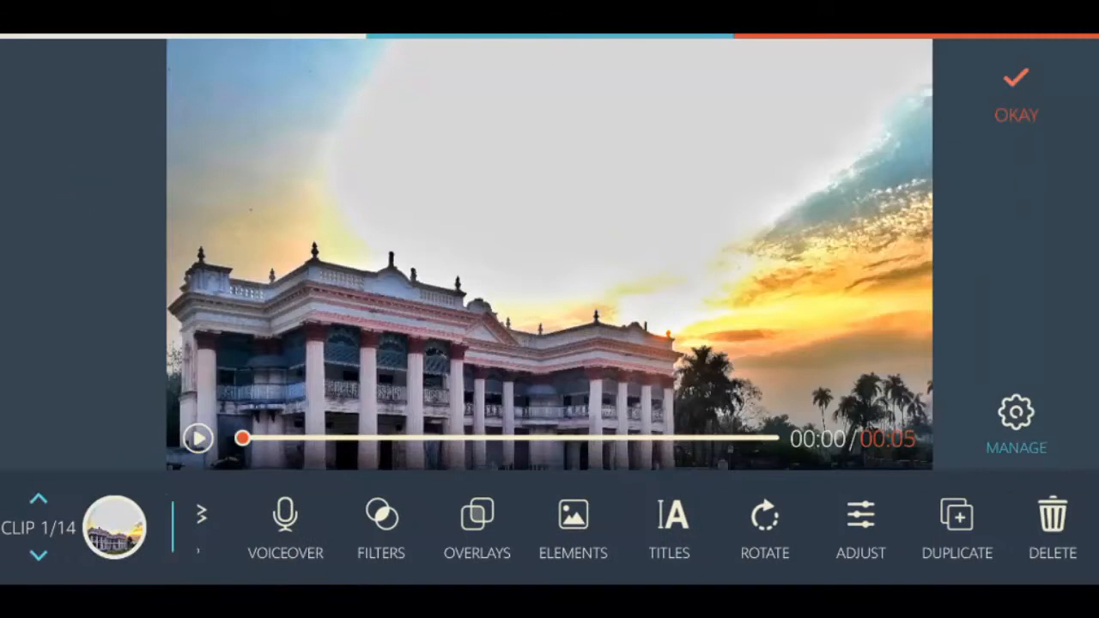
left_click(1016, 94)
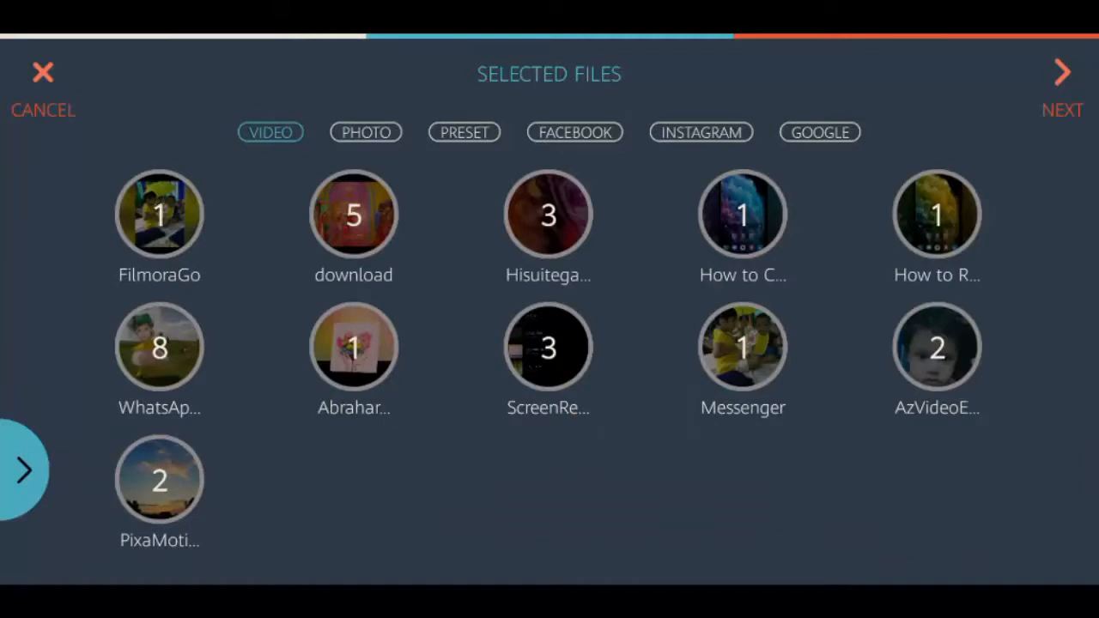
- Return to the editor with the rearranged photo clip lineup, still 1:10 long
left_click(1062, 72)
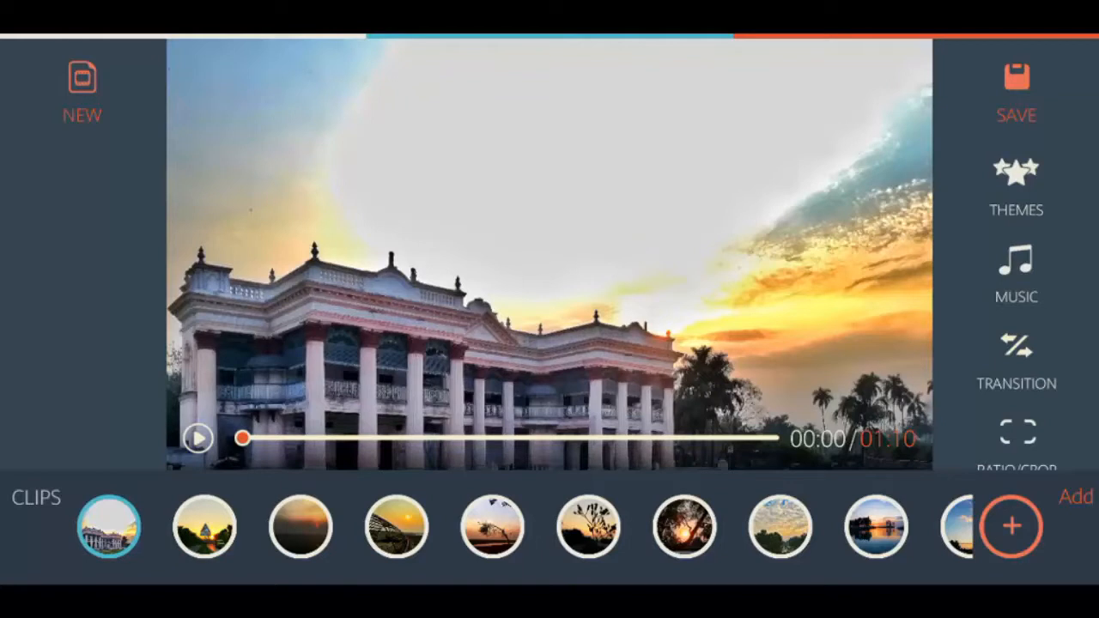
- Bring up the Transition choices for the slideshow clips
left_click(196, 438)
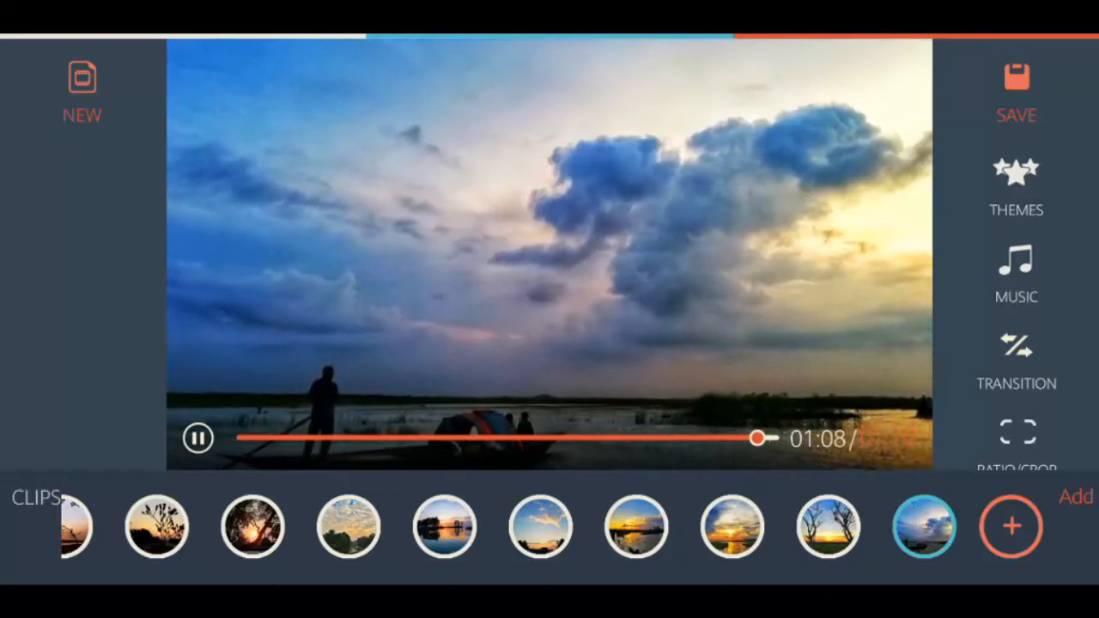
- Bring up the transition settings listing each gap between clips
left_click(196, 437)
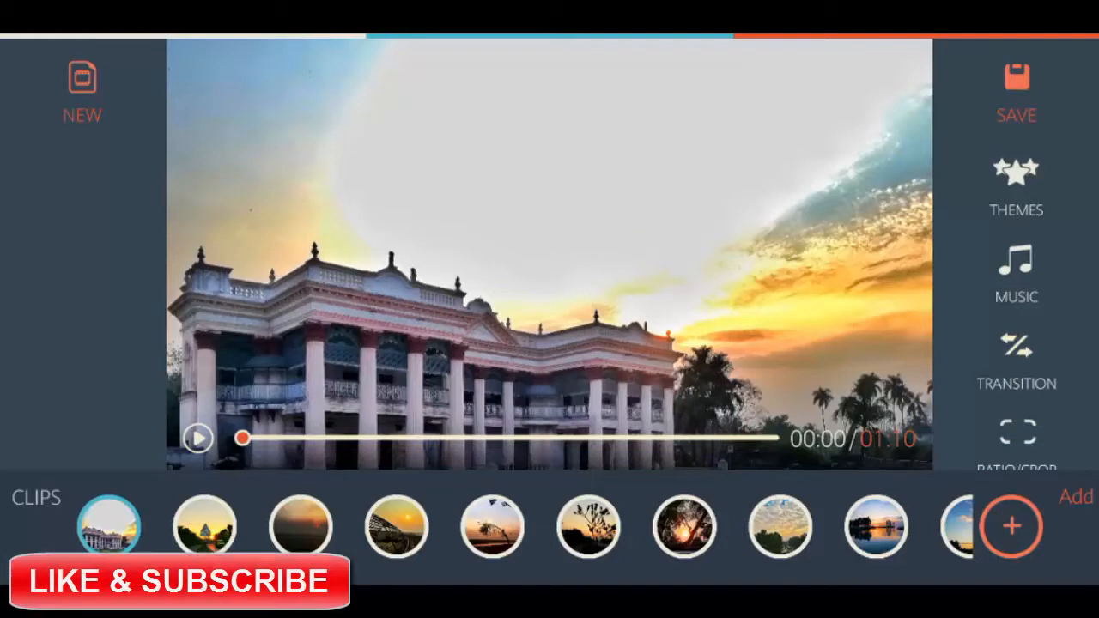
left_click(1016, 361)
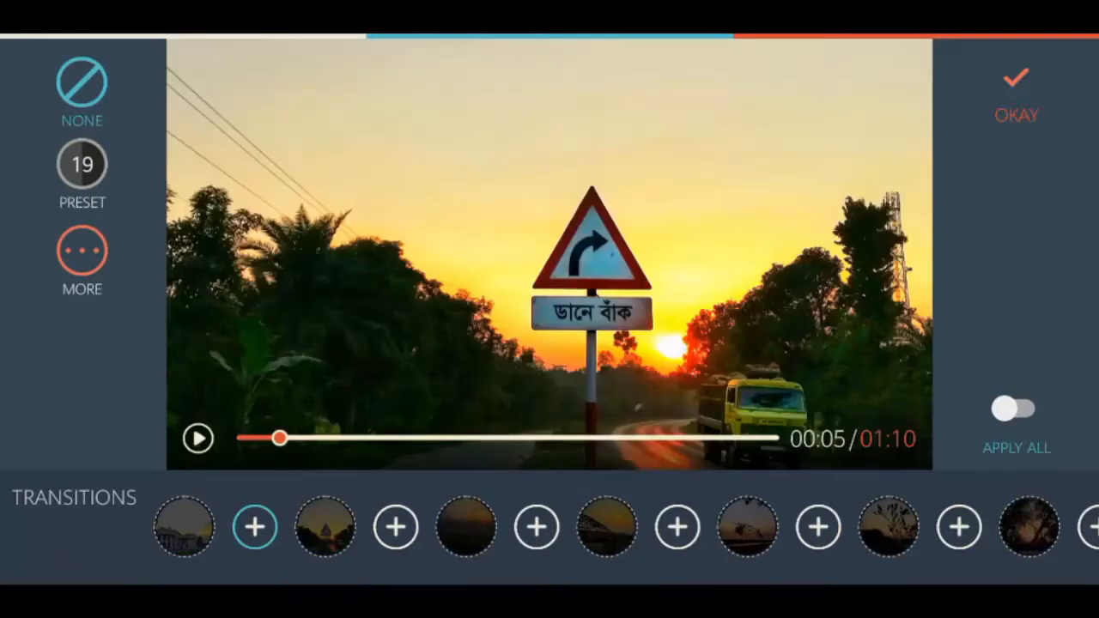
- Give the first clip join a Pixelate transition from the expanded style list
left_click(82, 250)
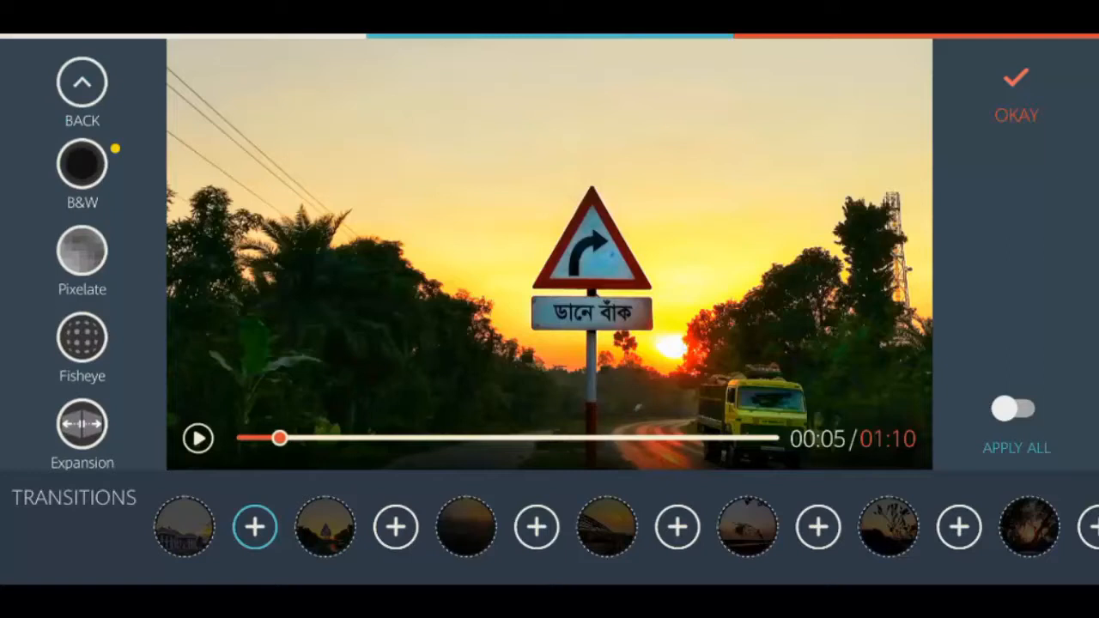
left_click(81, 250)
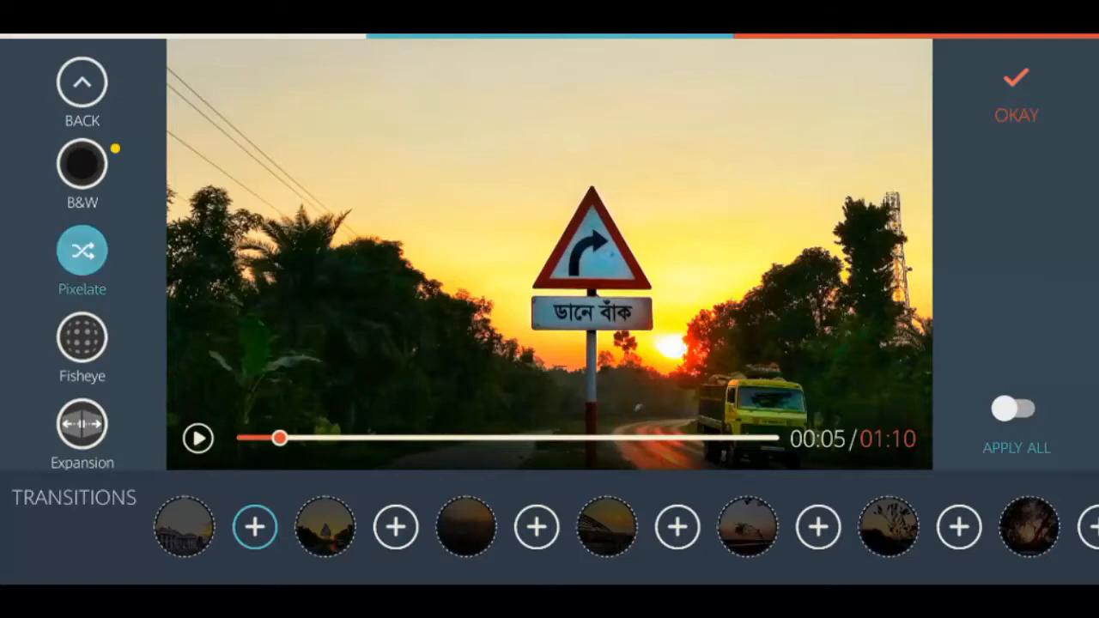
left_click(197, 438)
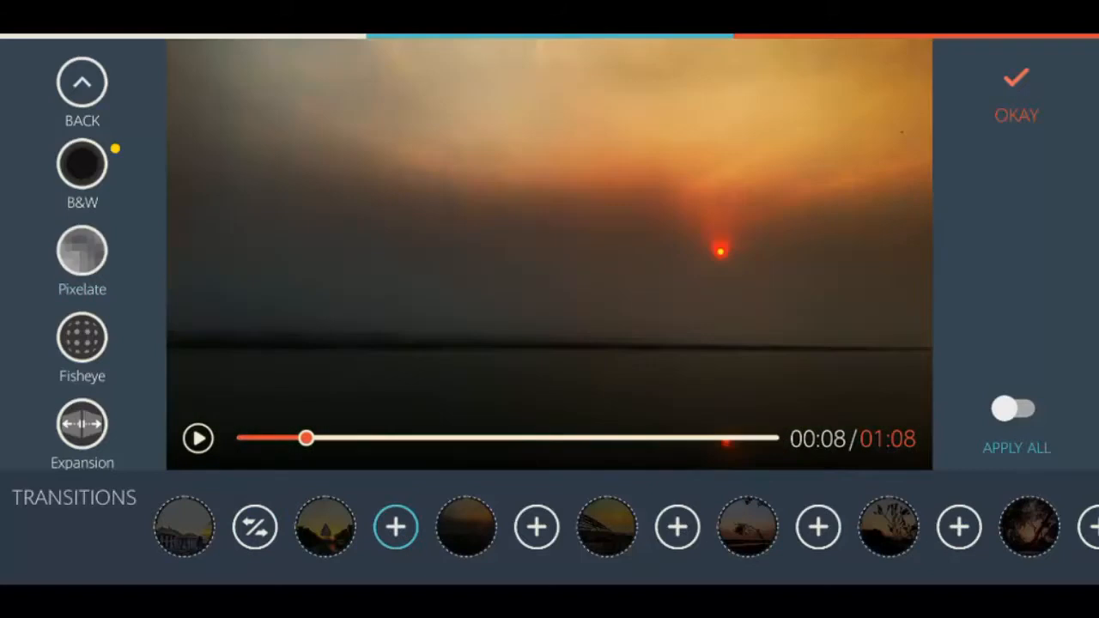
- Give the second clip join a Division transition and move to the next join
scroll("down", 3)
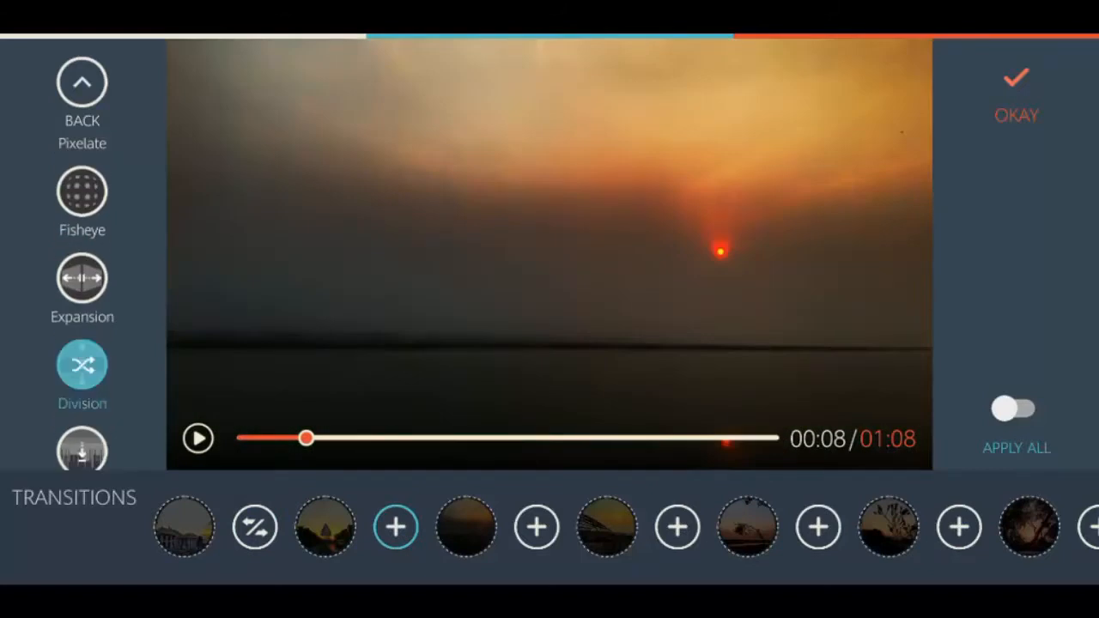
left_click(198, 438)
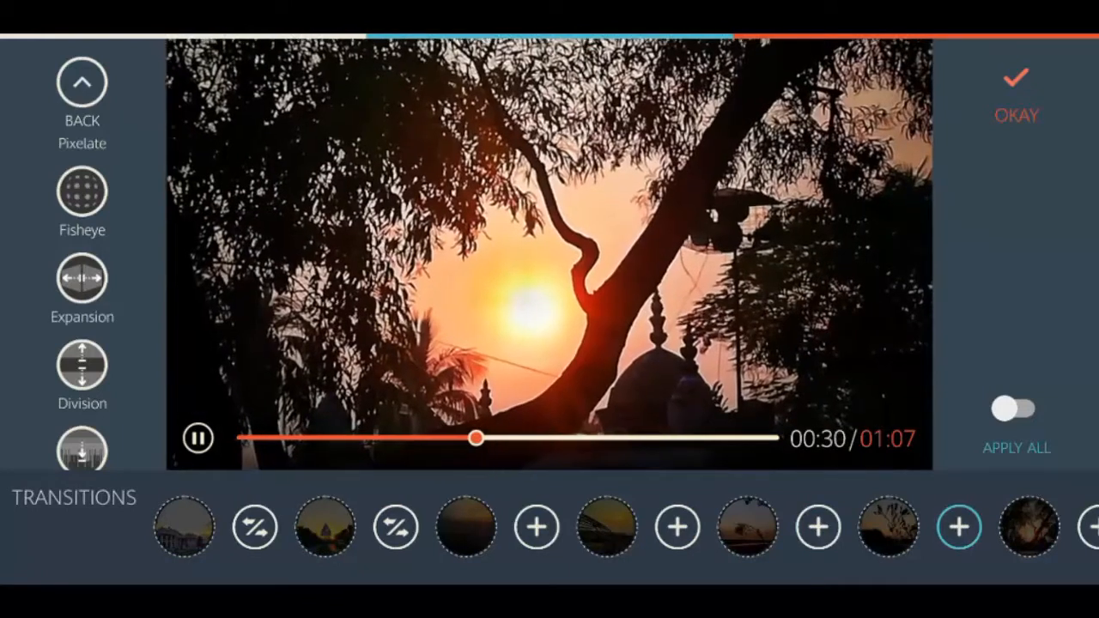
left_click(1014, 407)
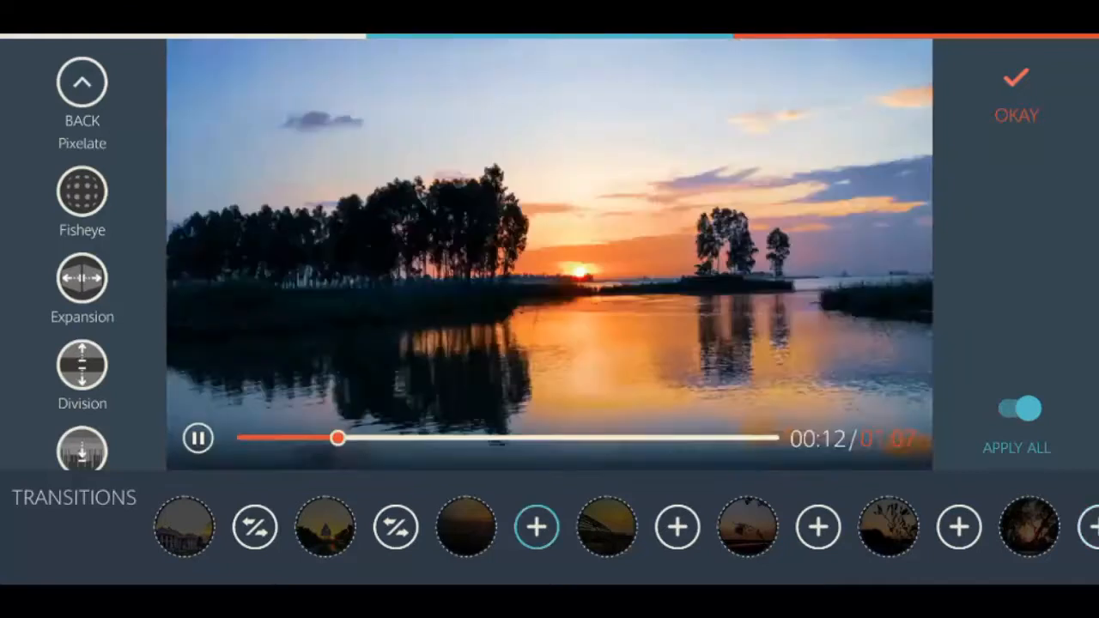
- Apply the Dissolve transition to every clip join with APPLY ALL switched on
left_click(196, 439)
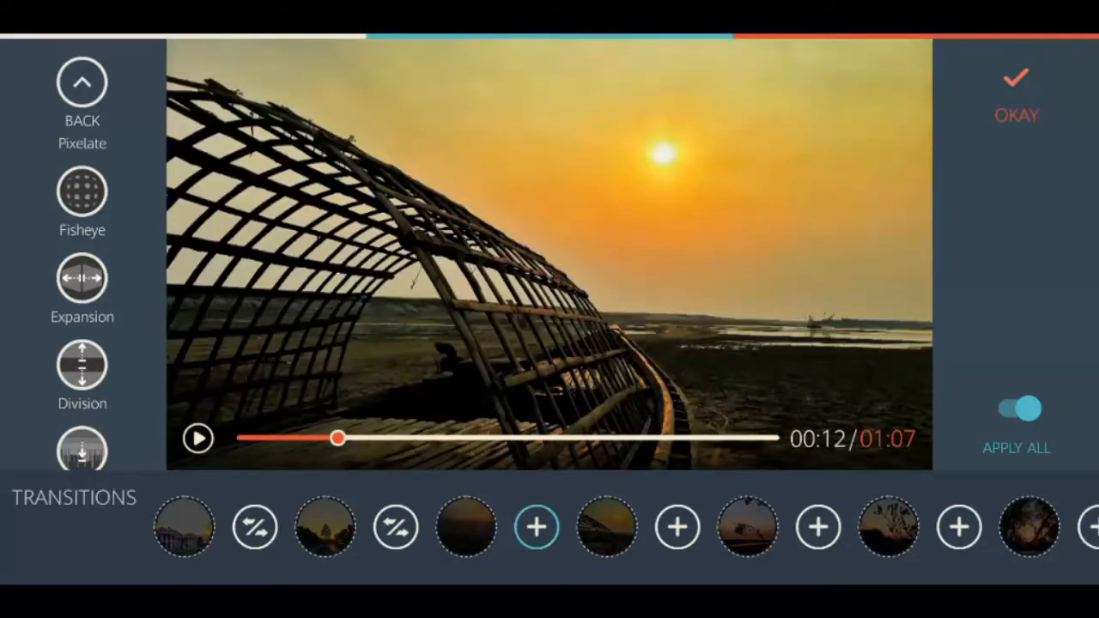
scroll("down", 3)
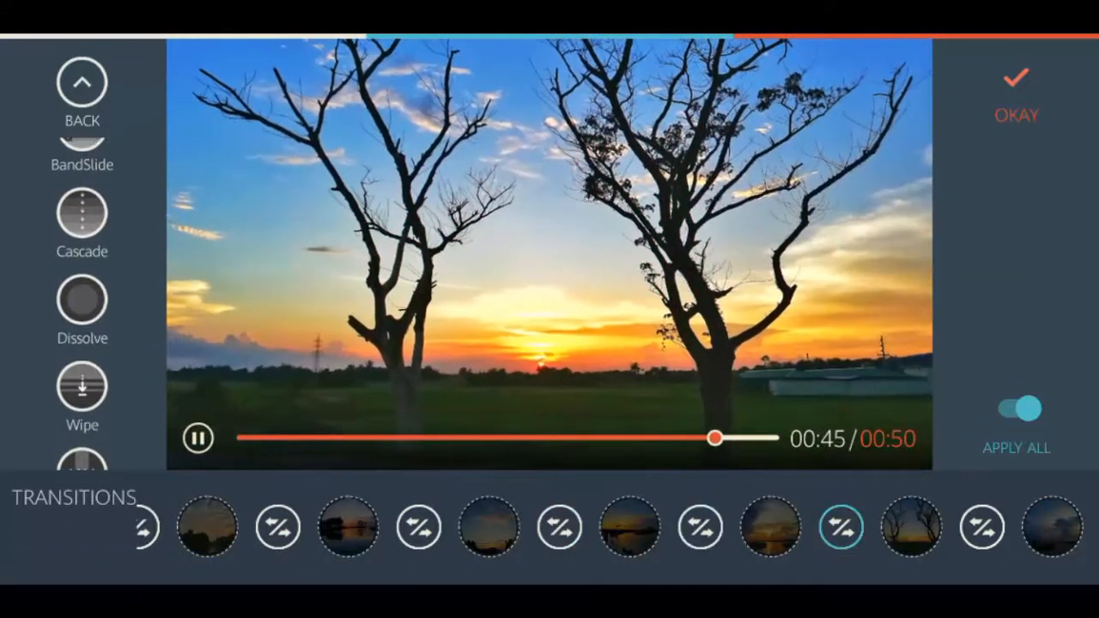
left_click(82, 305)
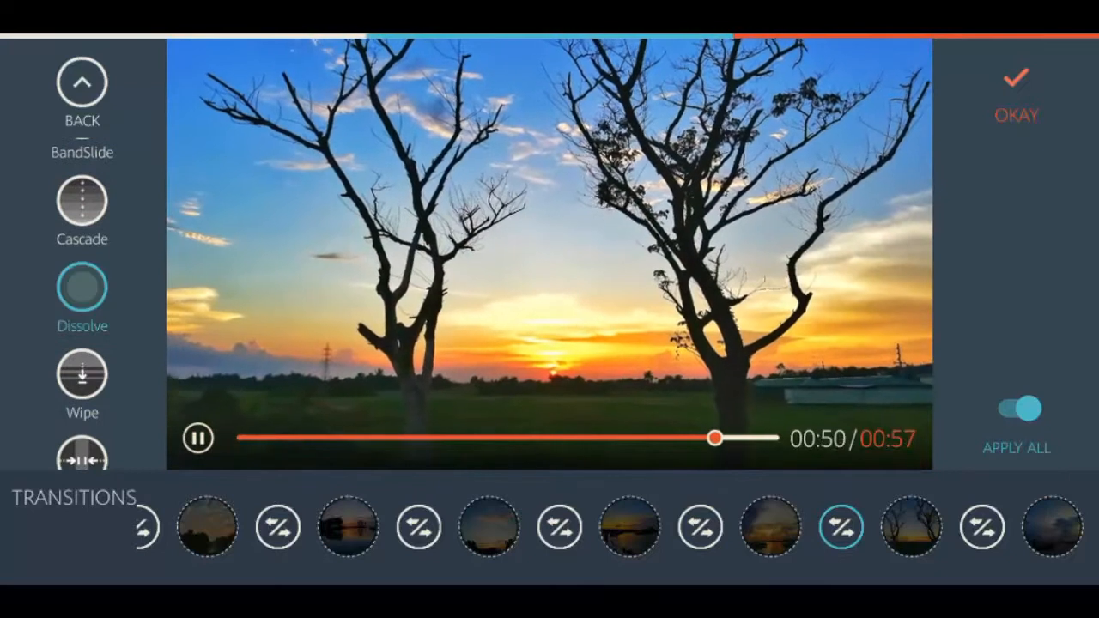
left_click(1016, 409)
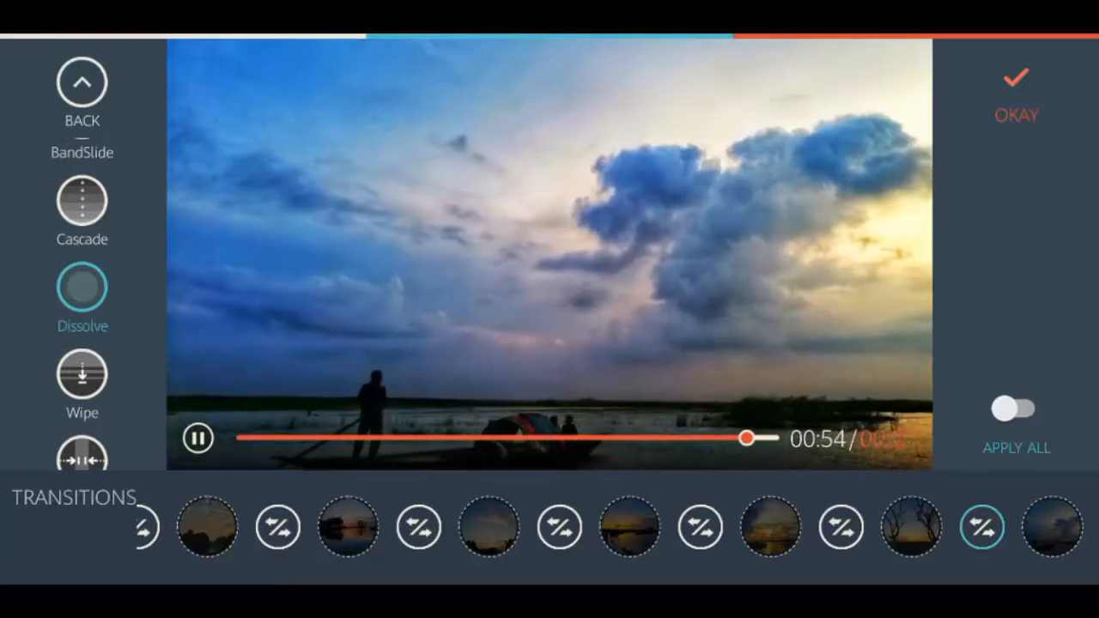
left_click(1015, 409)
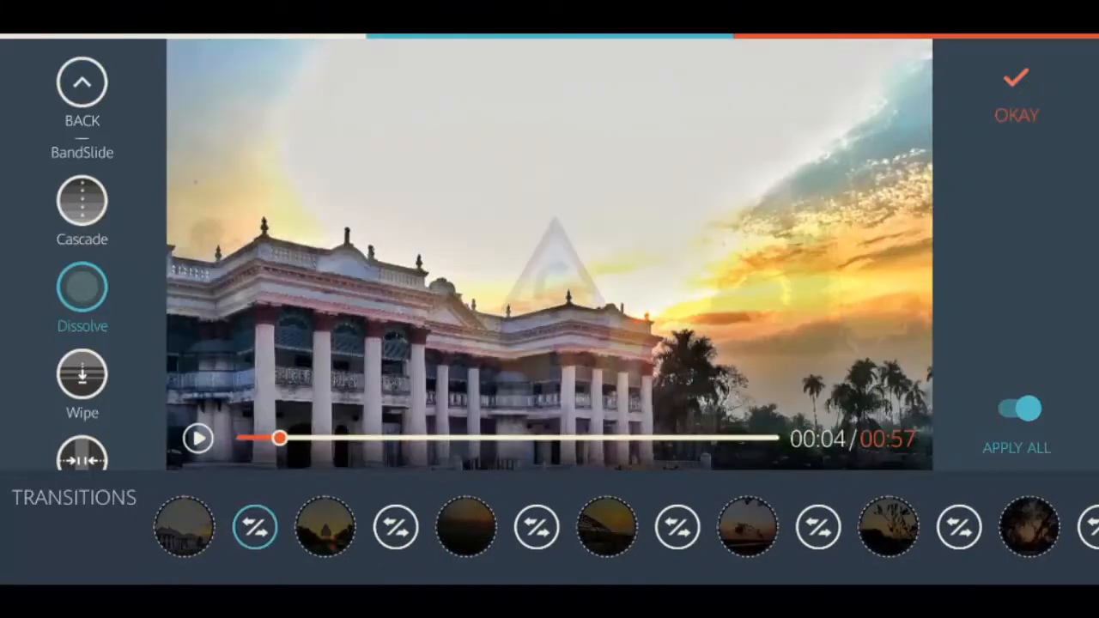
- Confirm the transitions and preview The Real One, The Chapman Run, The Pink Everland Sky and Adventure Overture
left_click(1015, 95)
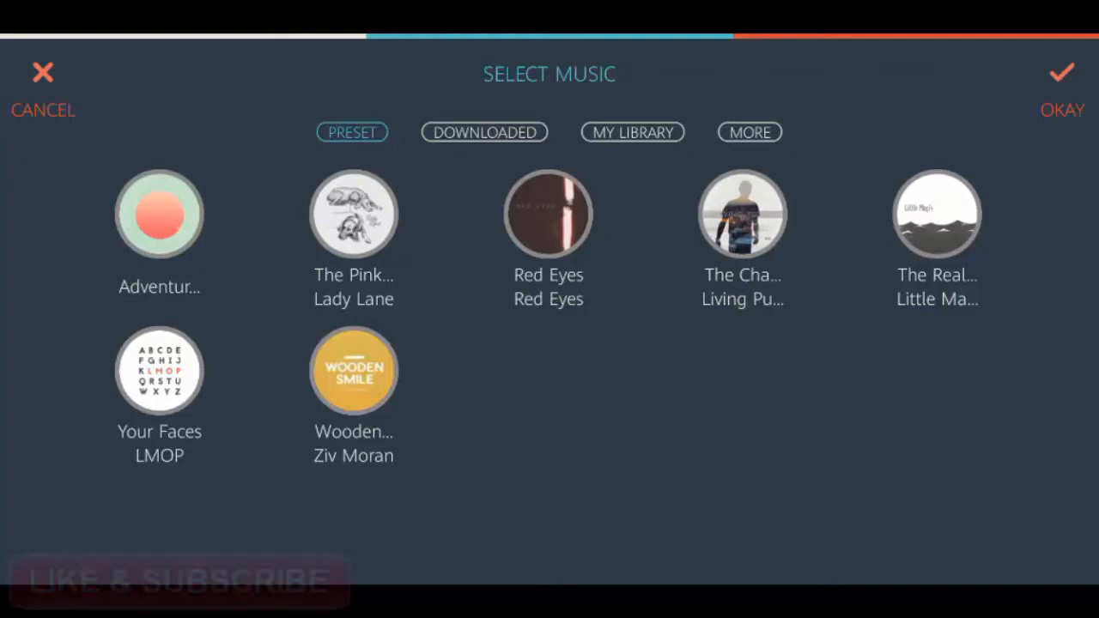
left_click(937, 214)
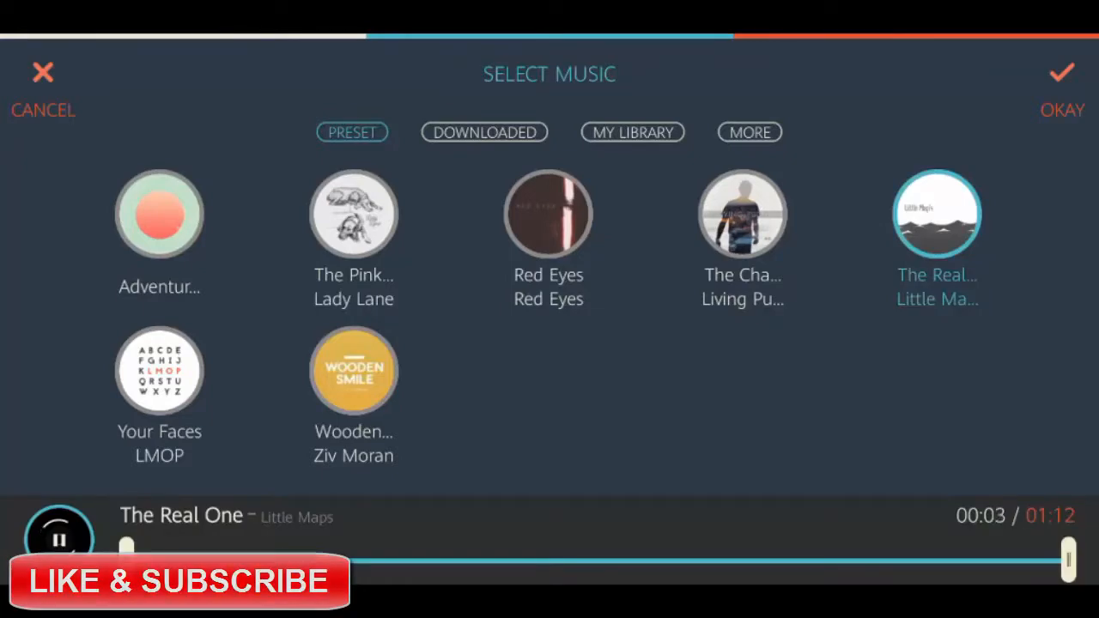
left_click(741, 213)
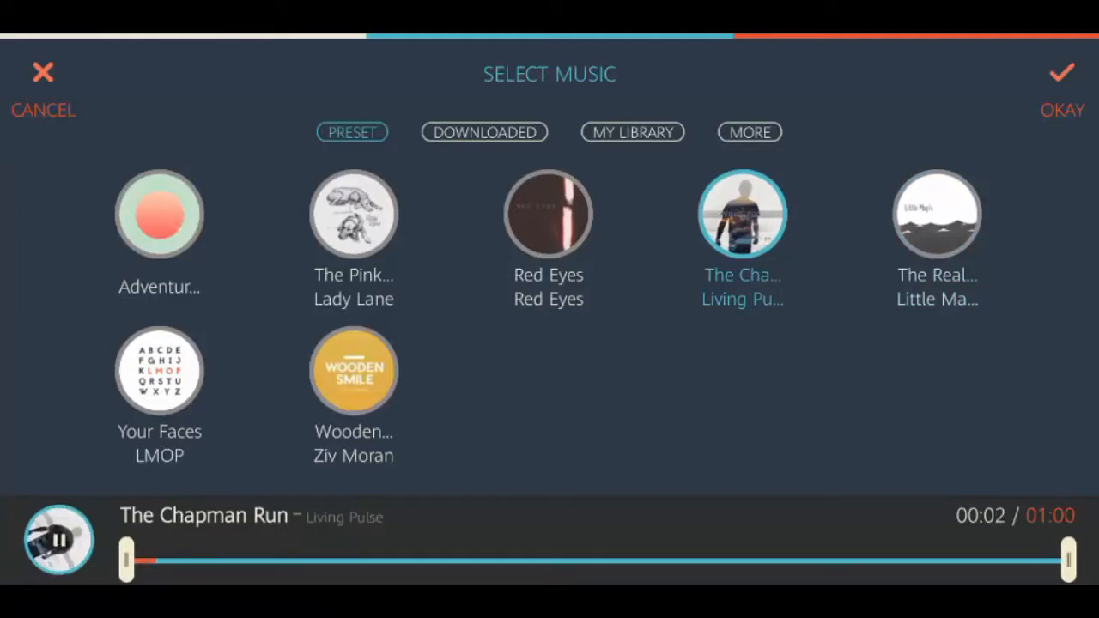
left_click(353, 213)
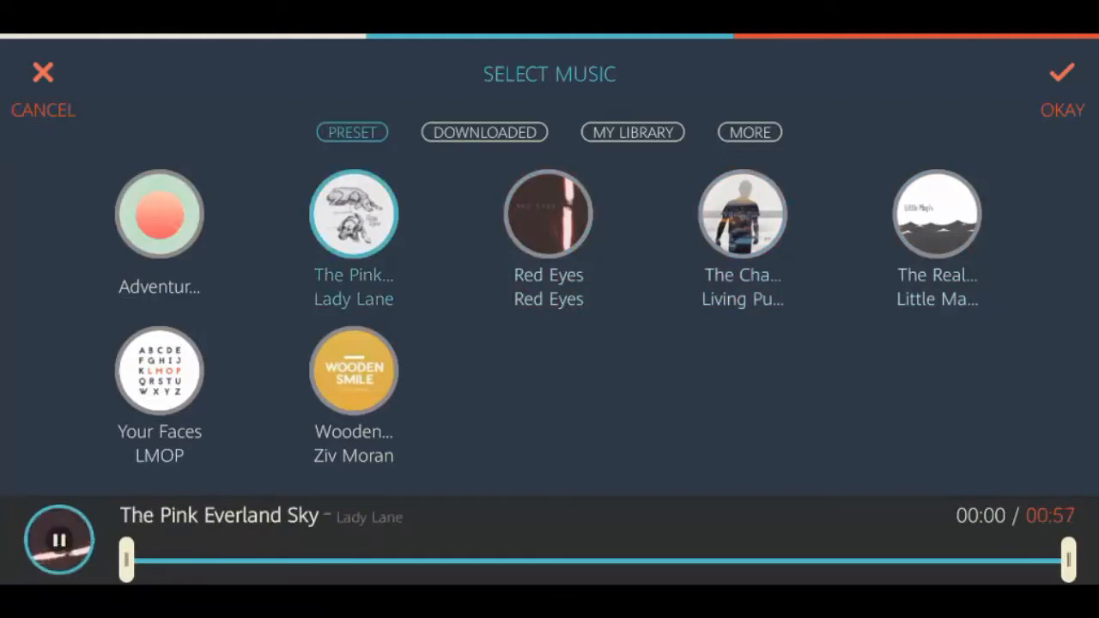
left_click(159, 213)
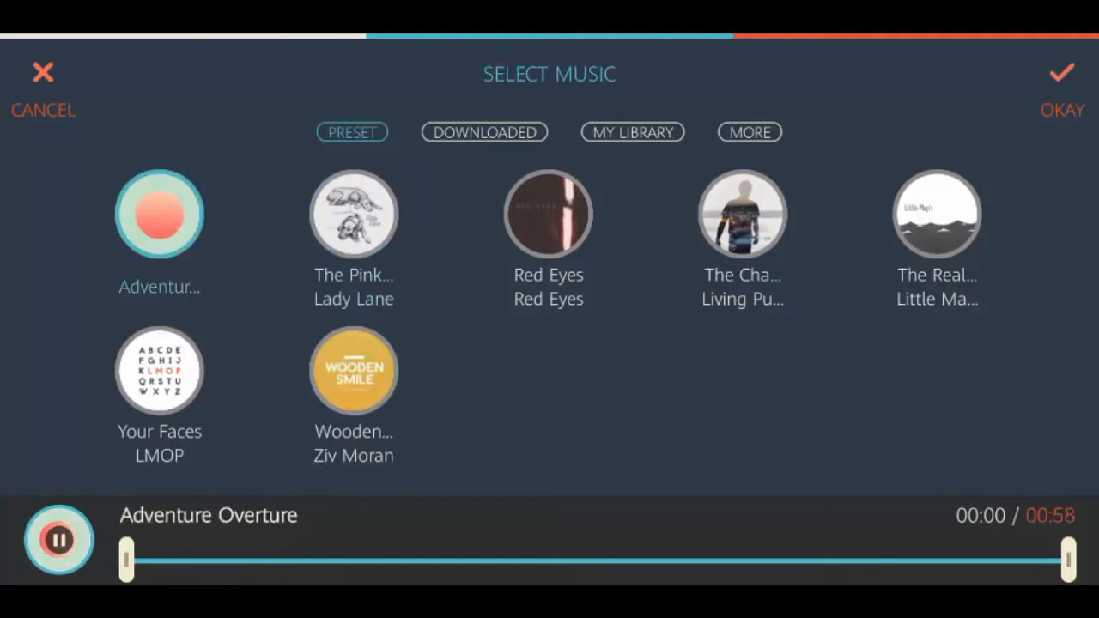
- Preview Your Faces and Wooden Smile, settle on The Real One and view the downloaded list
left_click(159, 371)
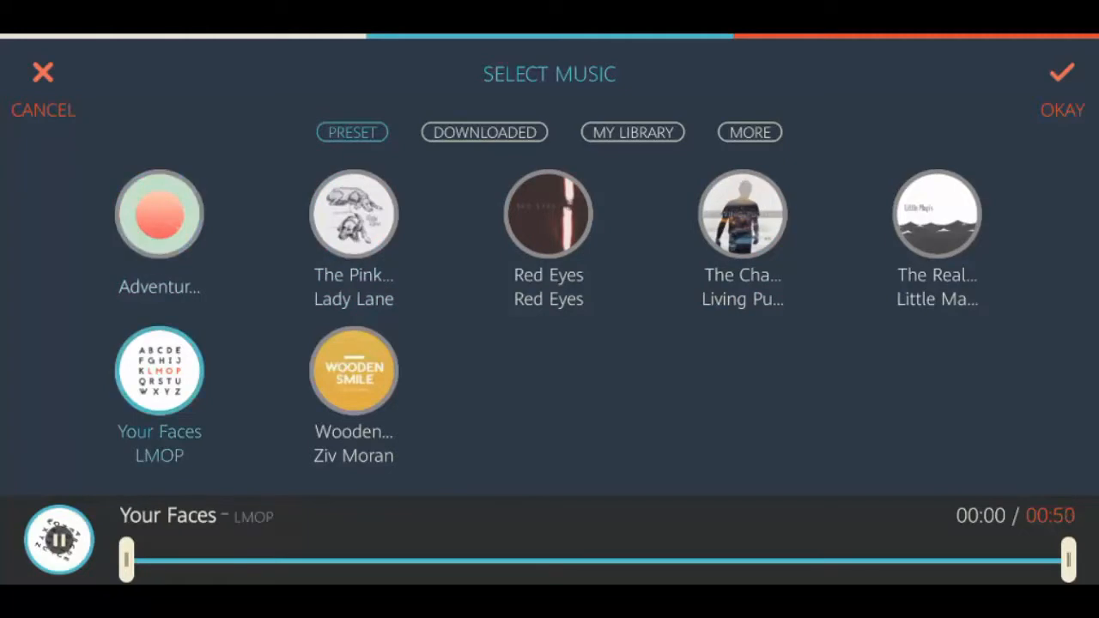
left_click(353, 370)
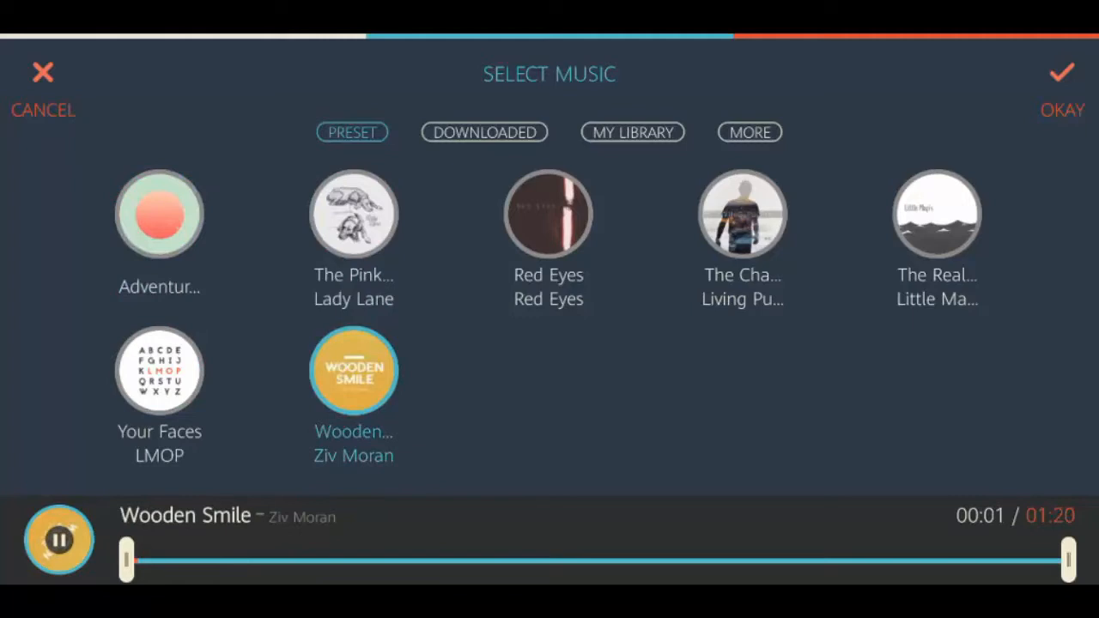
left_click(936, 212)
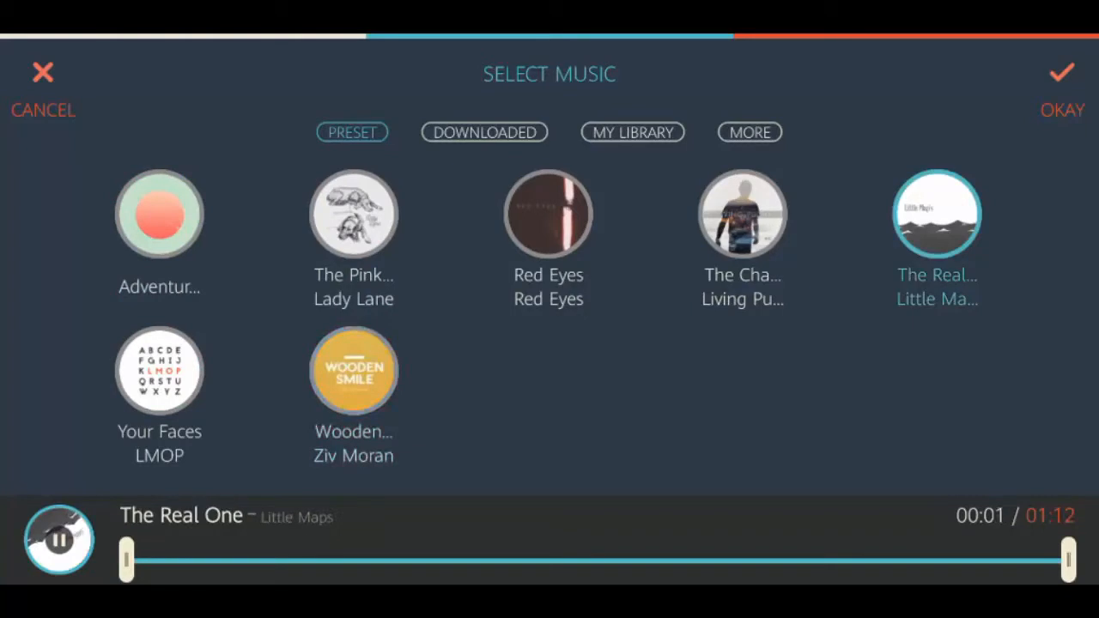
left_click(483, 132)
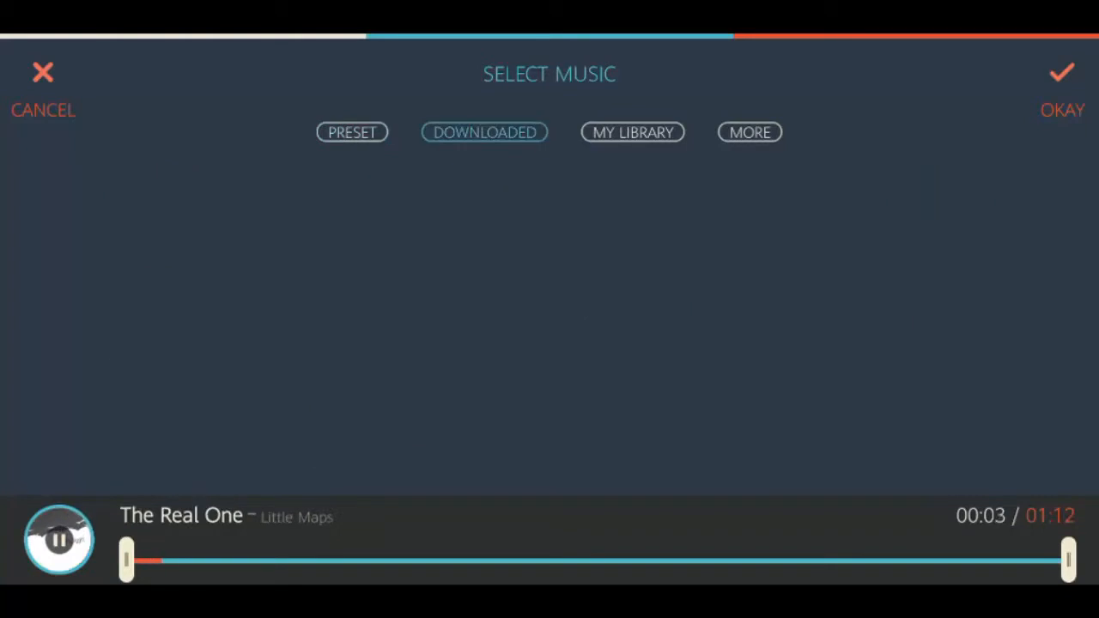
- Add The Real One by Little Maps as background music and confirm the trim
left_click(633, 132)
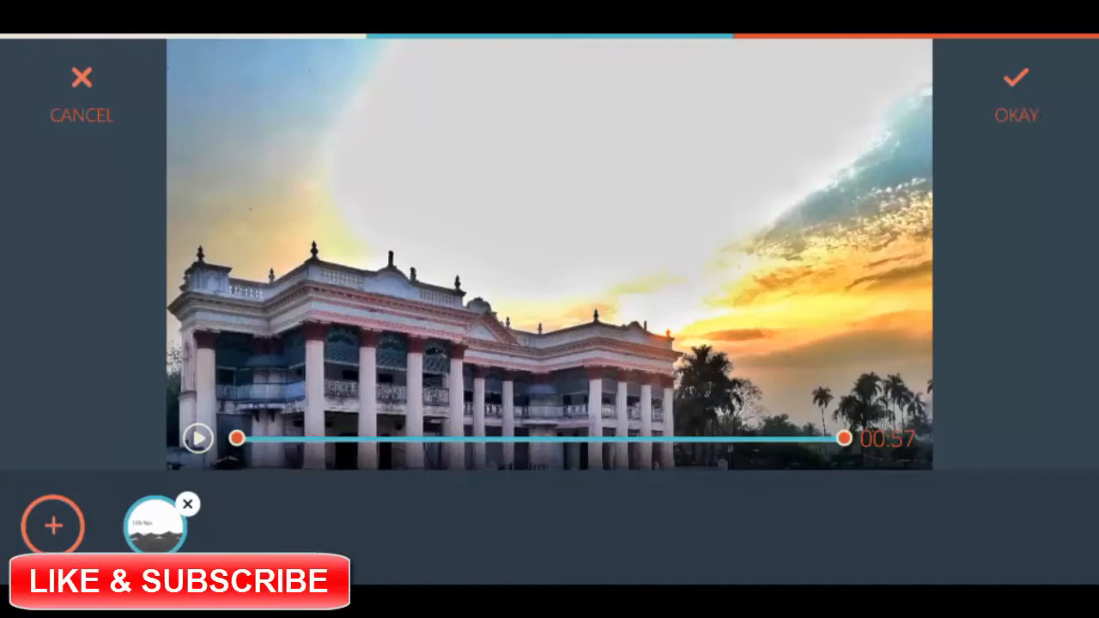
left_click(1016, 86)
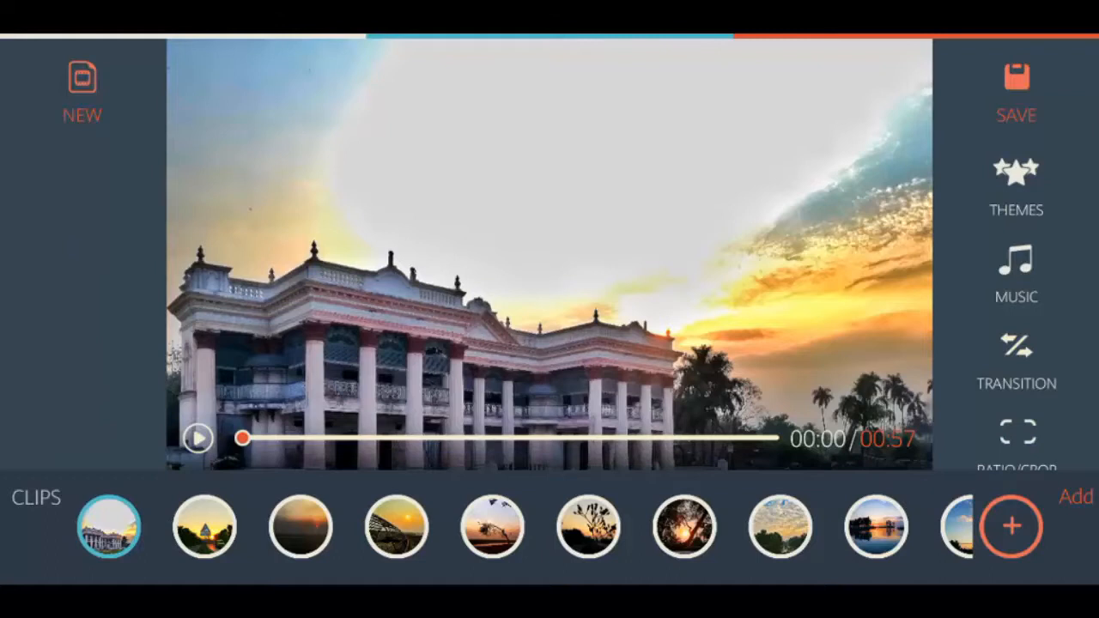
- Play the finished 0:57 slideshow preview and start saving the project
left_click(197, 438)
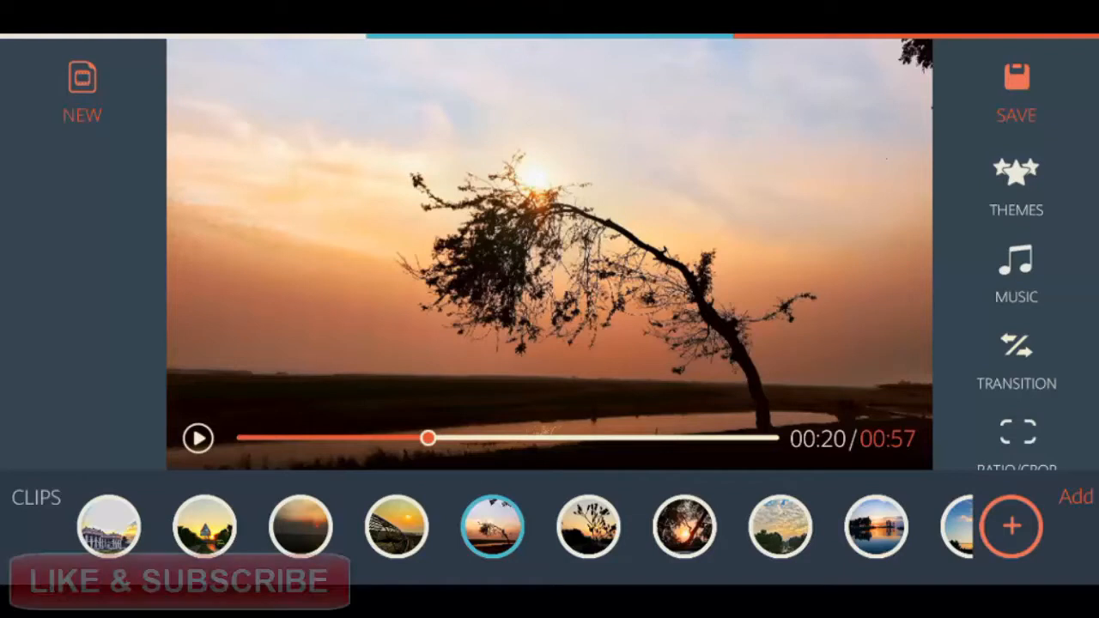
left_click(1016, 95)
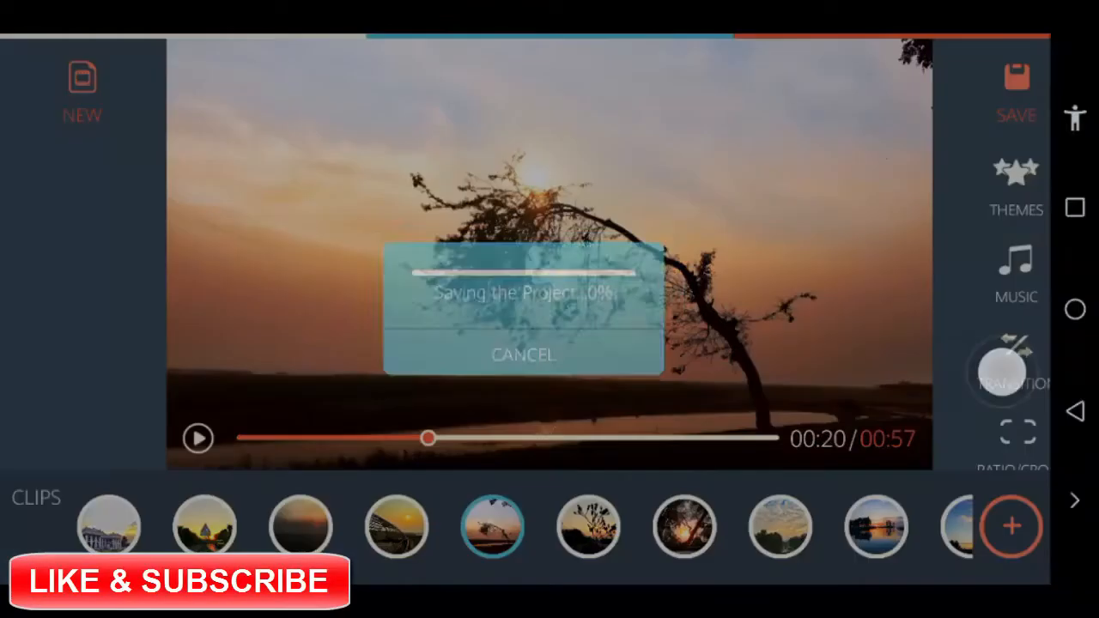